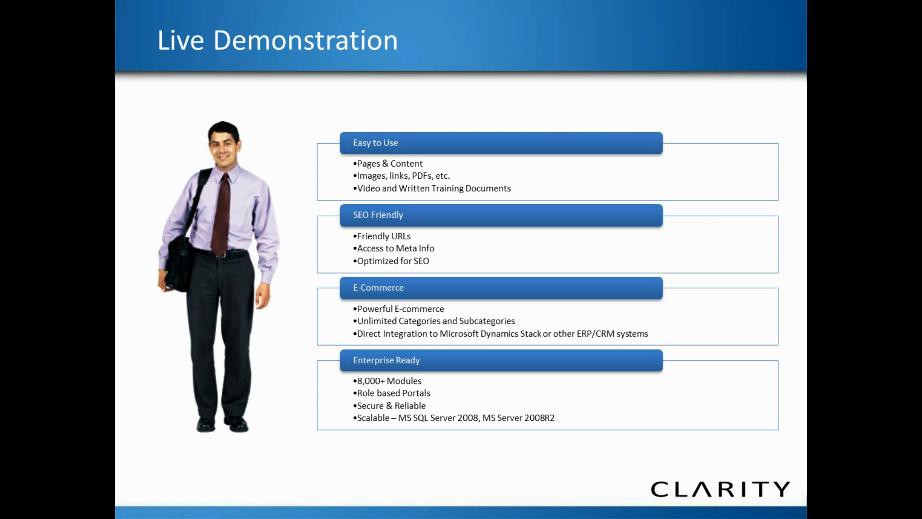
# Step: Leave the Live Demonstration slide for the clarity-ventures.info home page in the browser
pyautogui.click(15, 508)
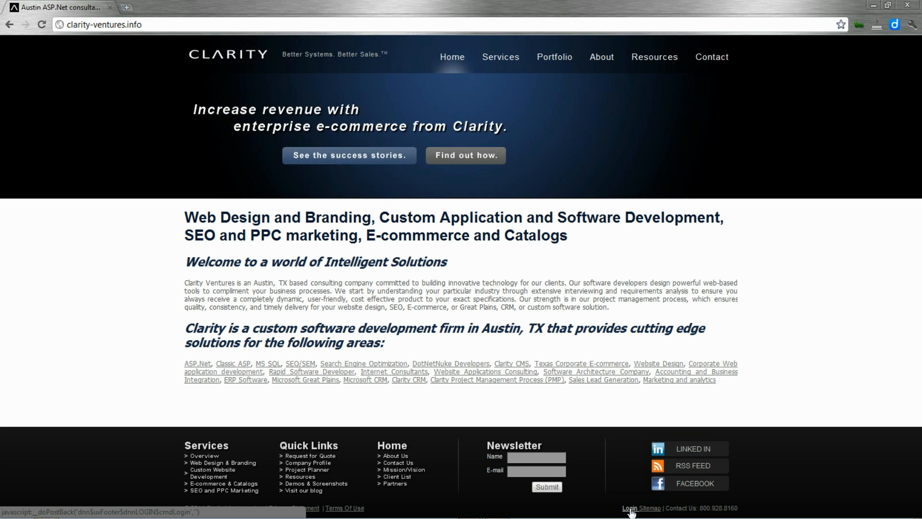
pyautogui.click(628, 508)
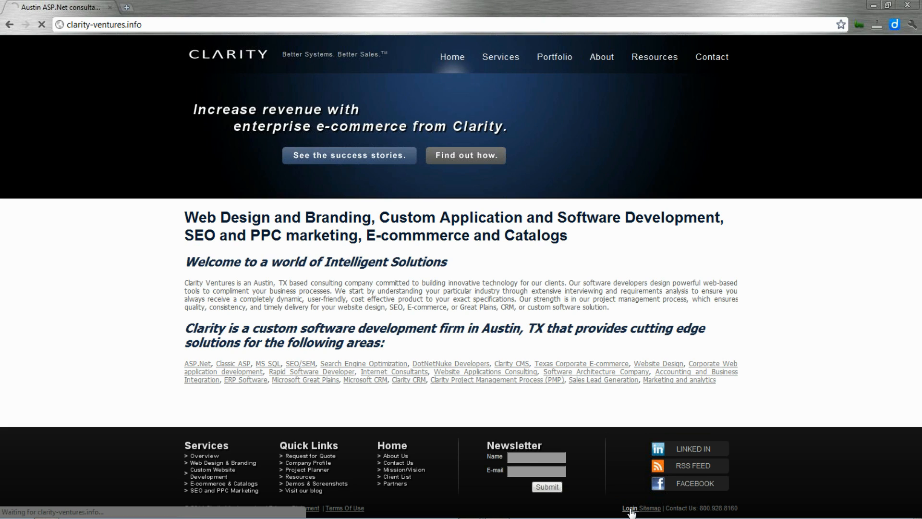
pyautogui.click(627, 508)
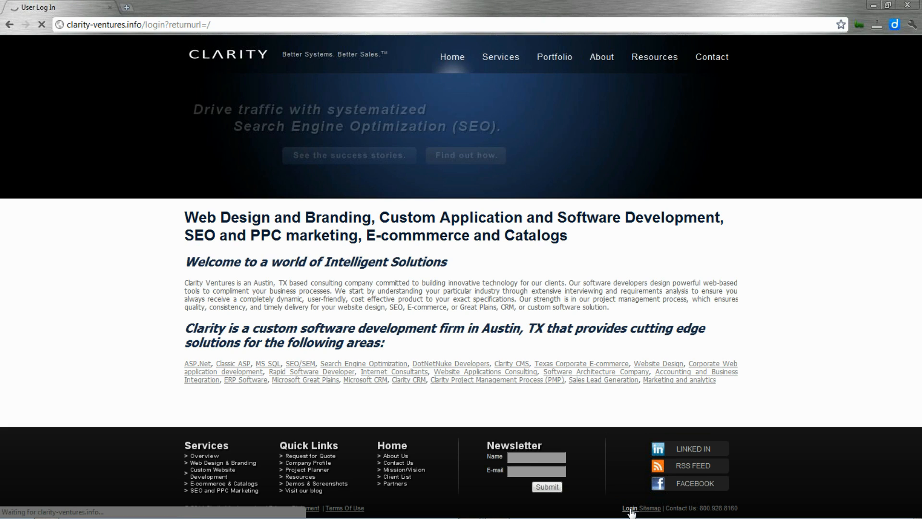
pyautogui.click(628, 508)
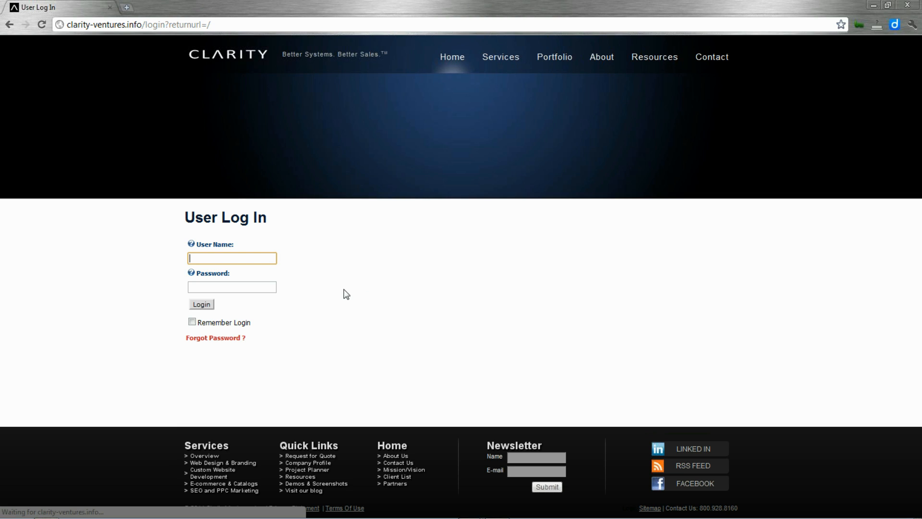
pyautogui.write('host')
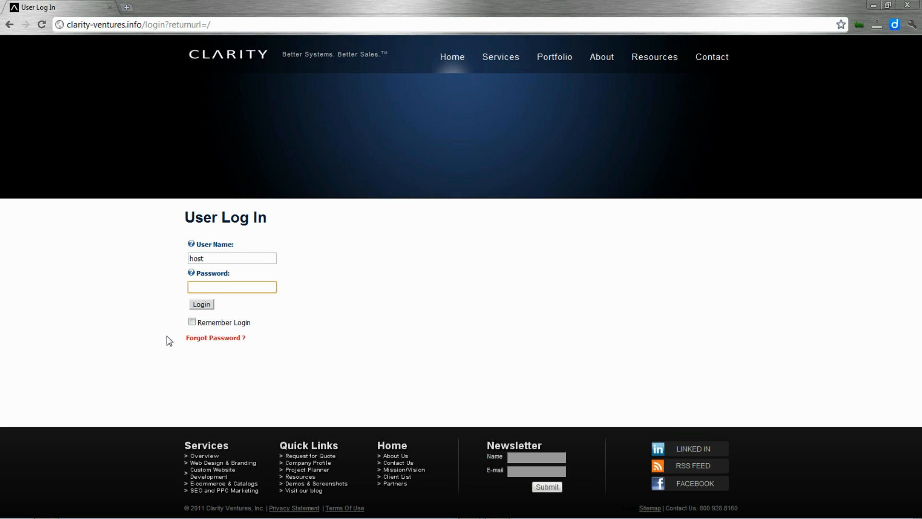
pyautogui.write('password')
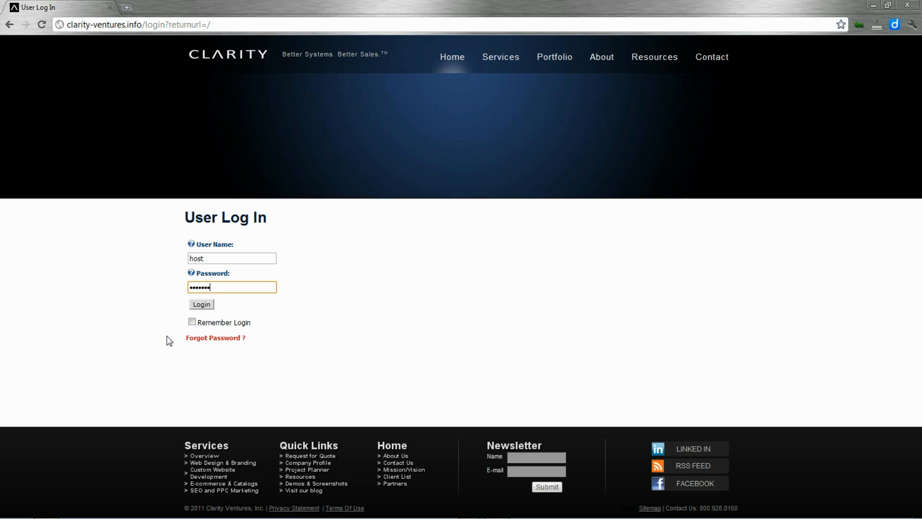
pyautogui.click(201, 304)
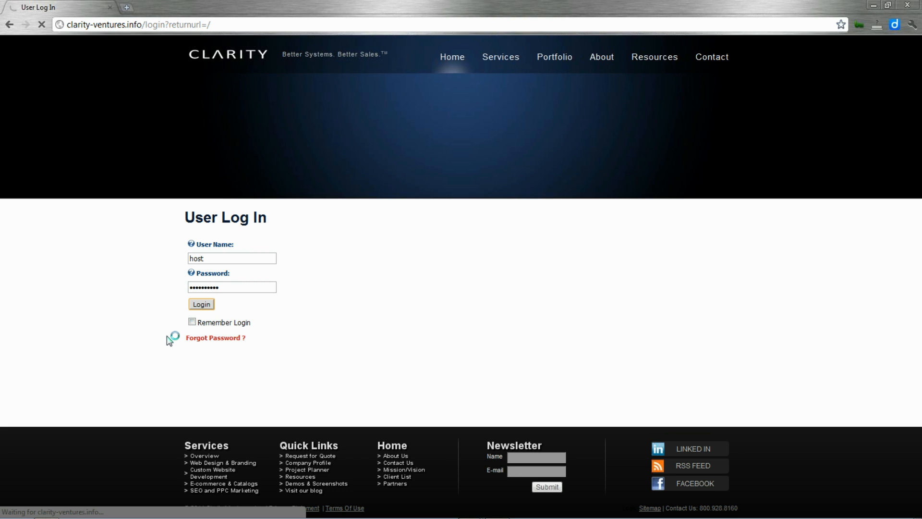
pyautogui.click(201, 304)
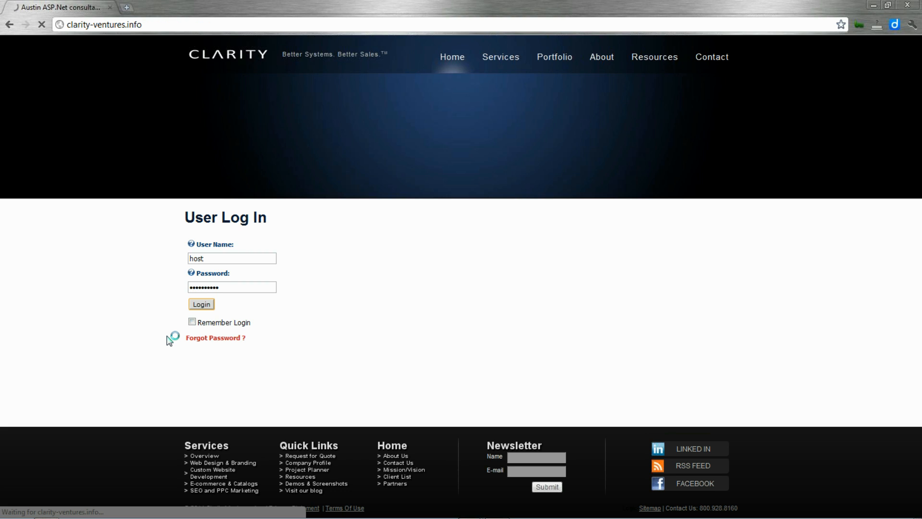
# Step: Reveal the Admin and Host menus and expand the administration control panel ribbon
pyautogui.click(201, 304)
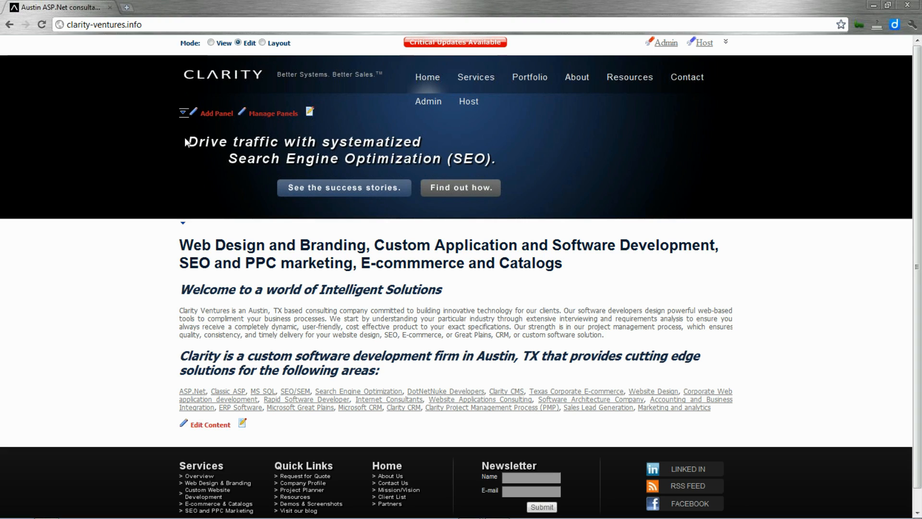
pyautogui.moveTo(215, 310)
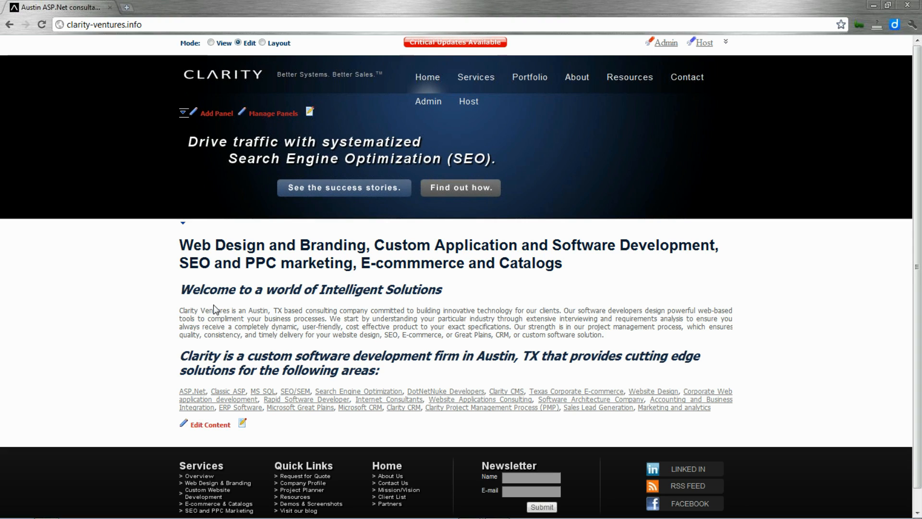
pyautogui.moveTo(810, 224)
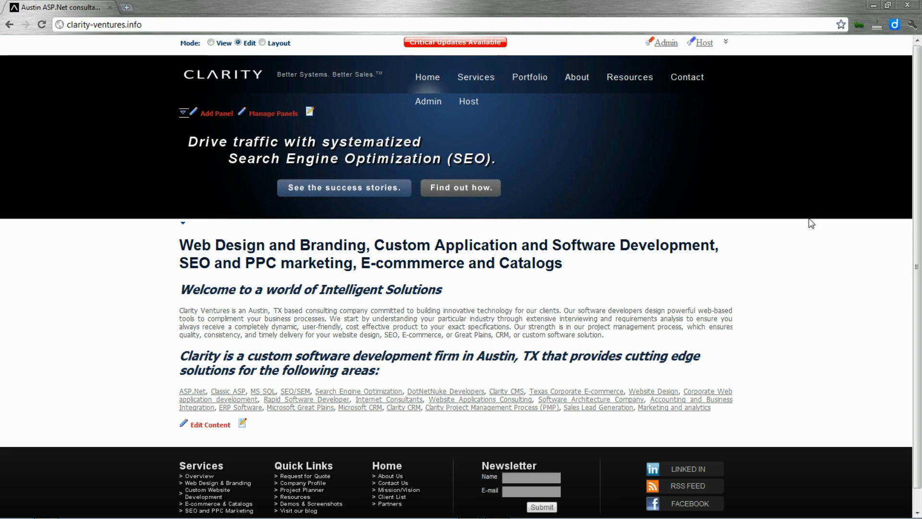
pyautogui.moveTo(815, 77)
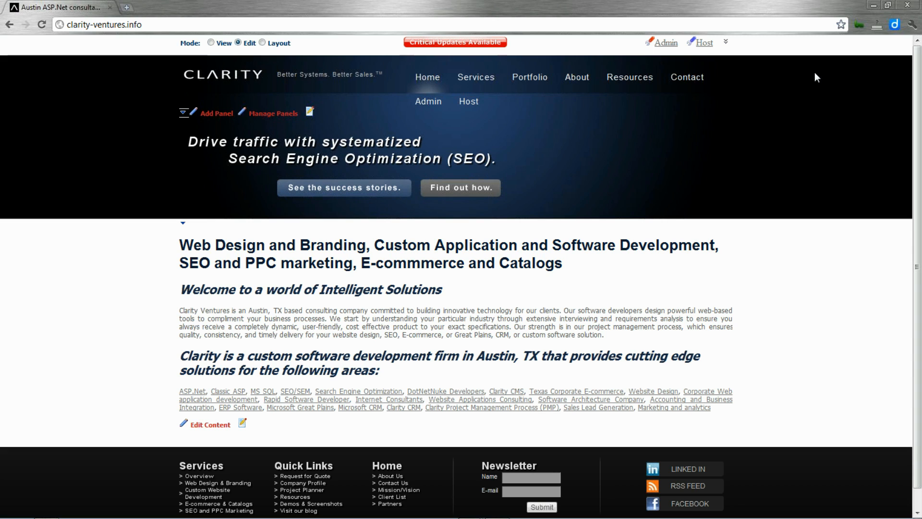
pyautogui.click(427, 101)
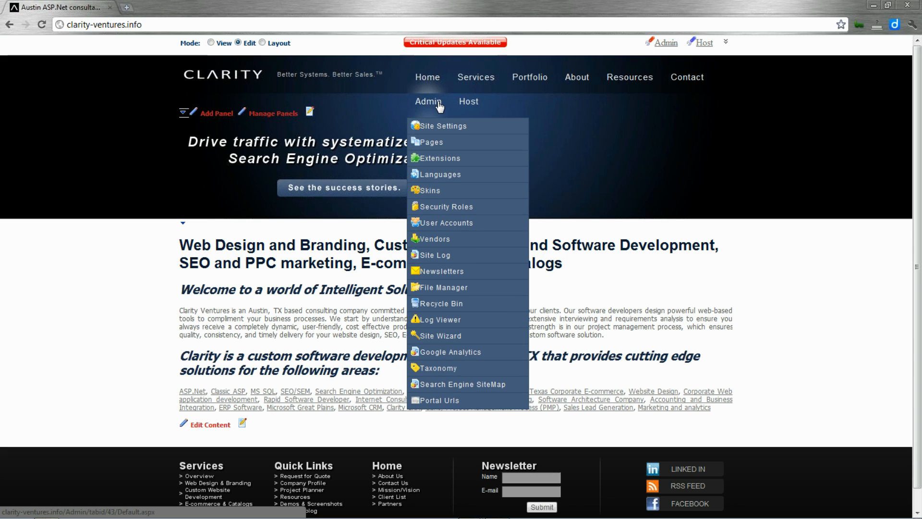
pyautogui.click(468, 101)
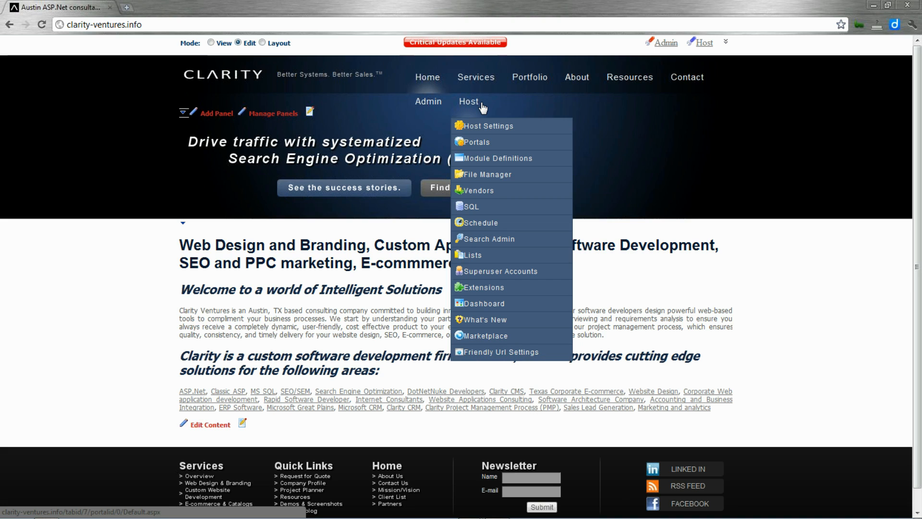
pyautogui.click(428, 101)
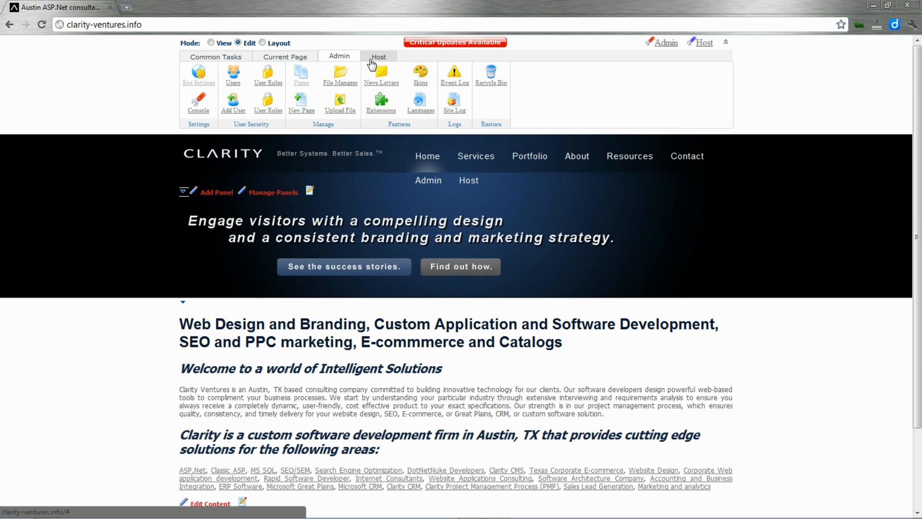
# Step: Look through the Host and Current Page tabs, ending on Common Tasks
pyautogui.click(377, 55)
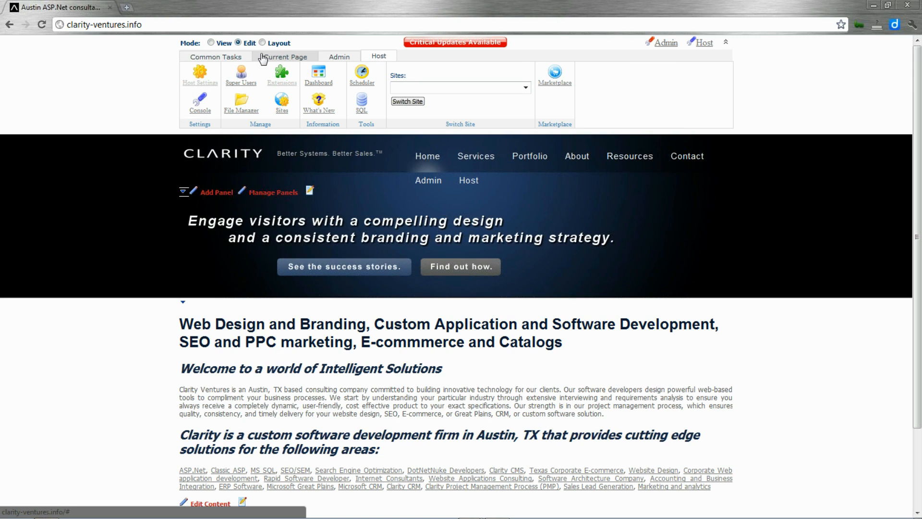
pyautogui.click(285, 56)
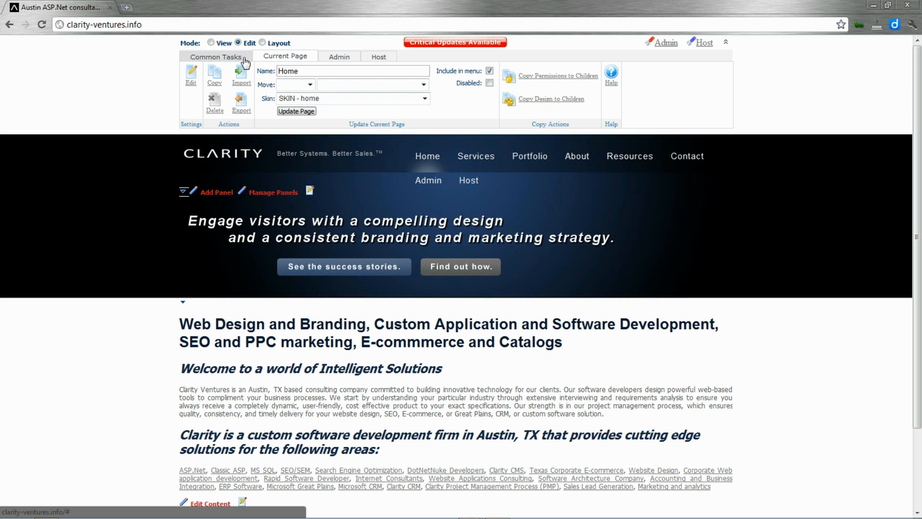
pyautogui.click(216, 56)
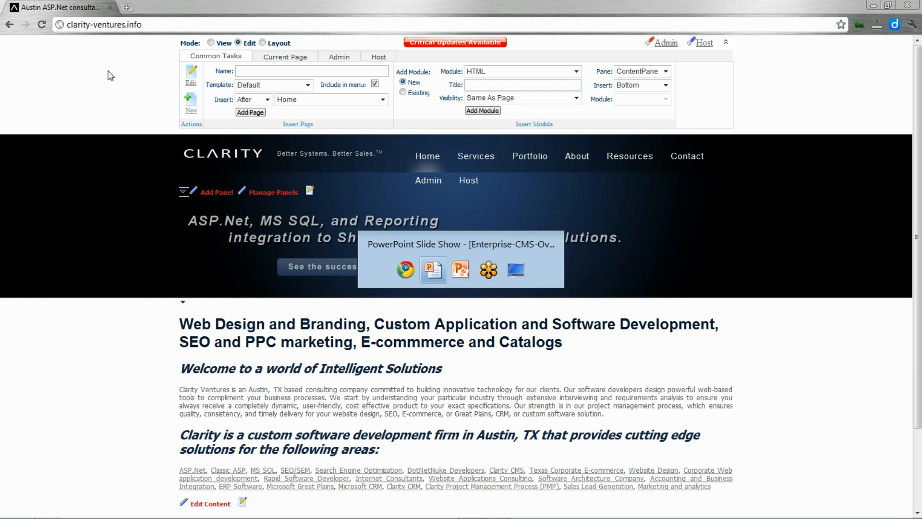
pyautogui.click(432, 268)
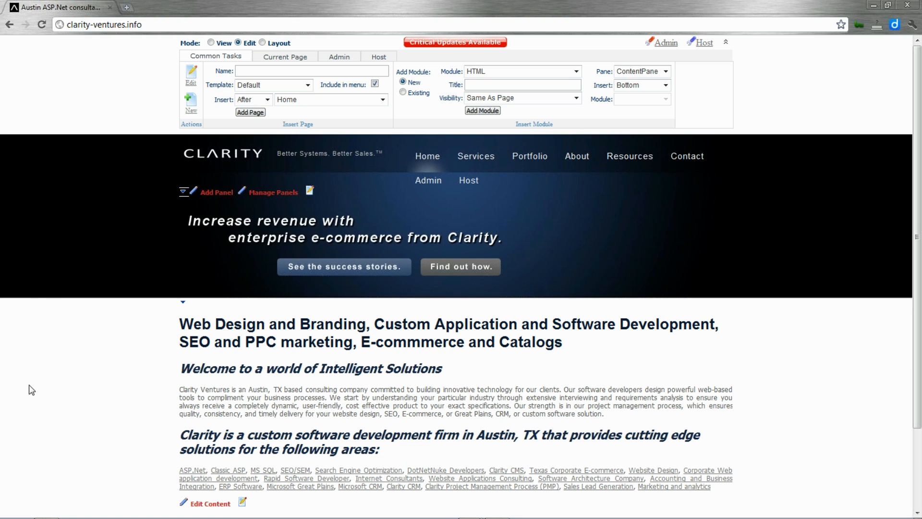
pyautogui.moveTo(191, 99)
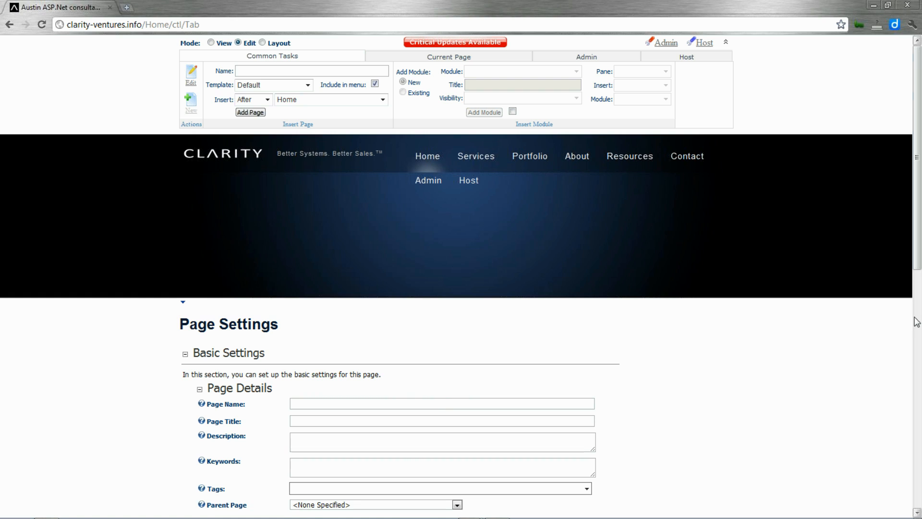
# Step: Name the new page 'Test Page' and title it 'This is a sample page title - Clarity Ventures'
pyautogui.scroll(-3)
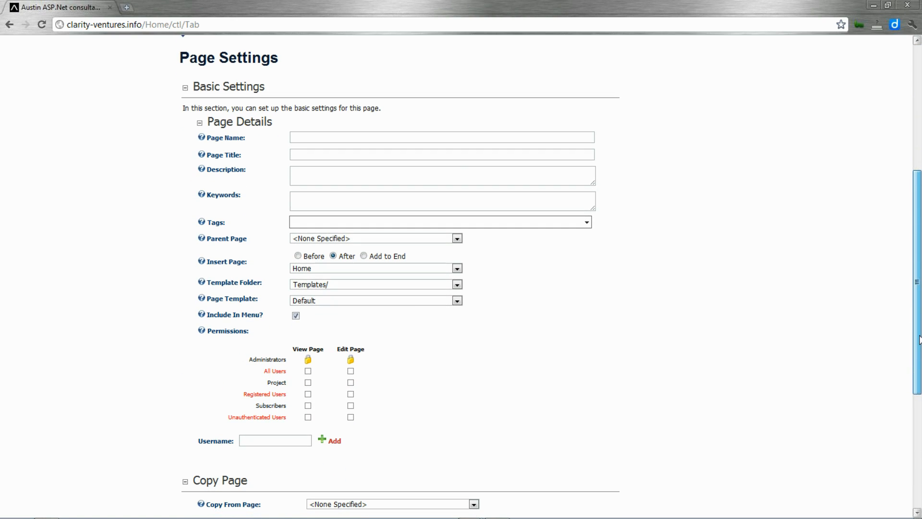
pyautogui.click(440, 137)
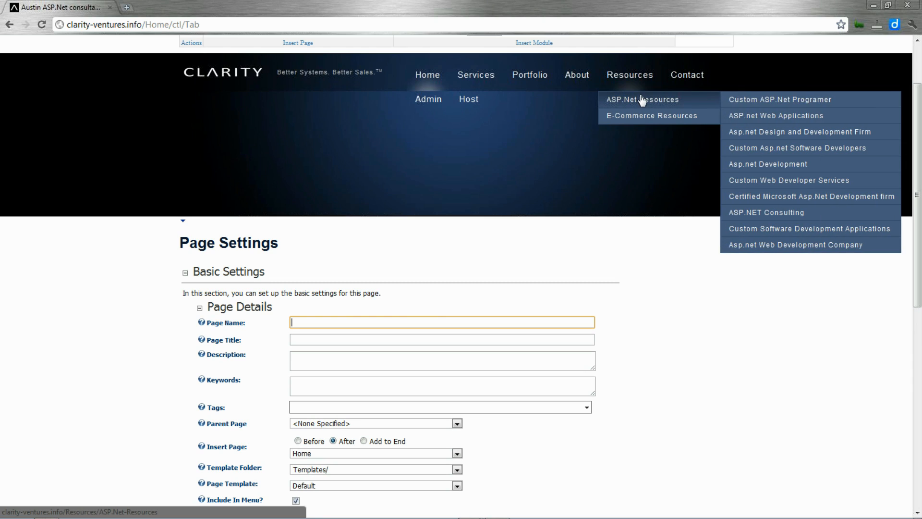
pyautogui.moveTo(751, 131)
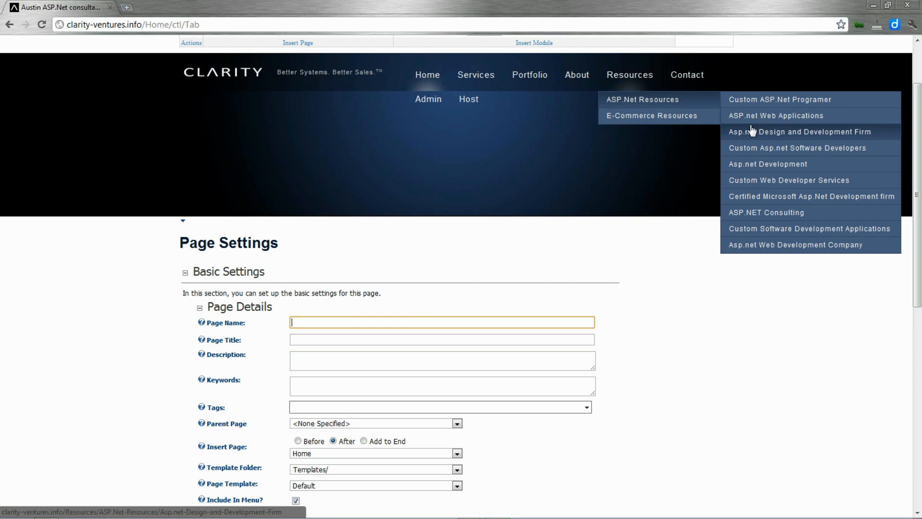
pyautogui.click(441, 321)
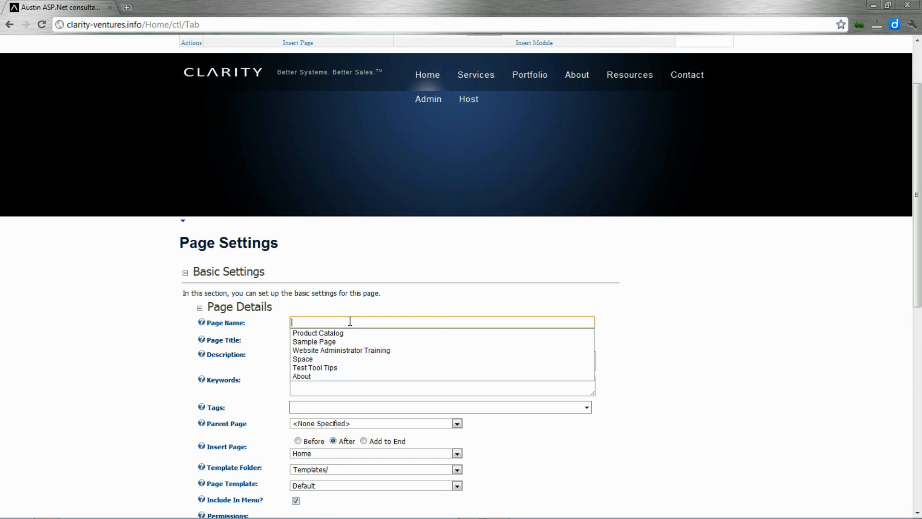
pyautogui.write('Test Page')
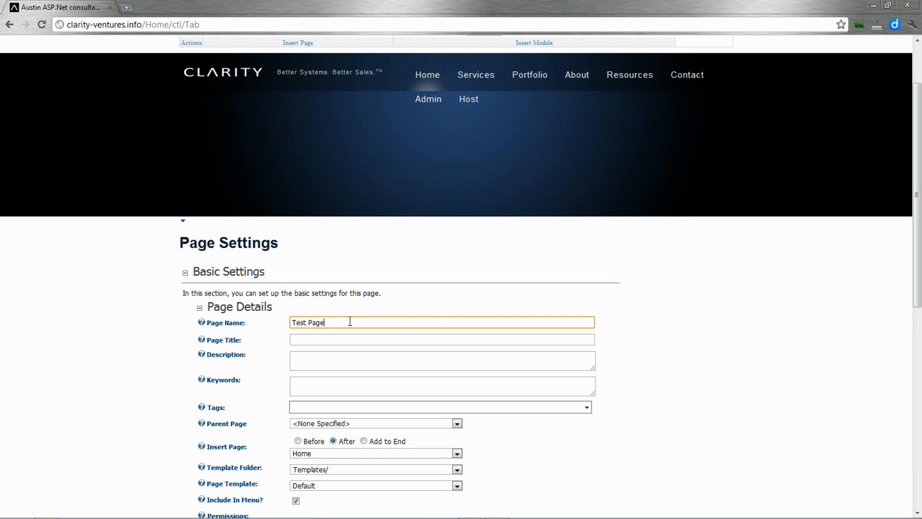
pyautogui.click(441, 339)
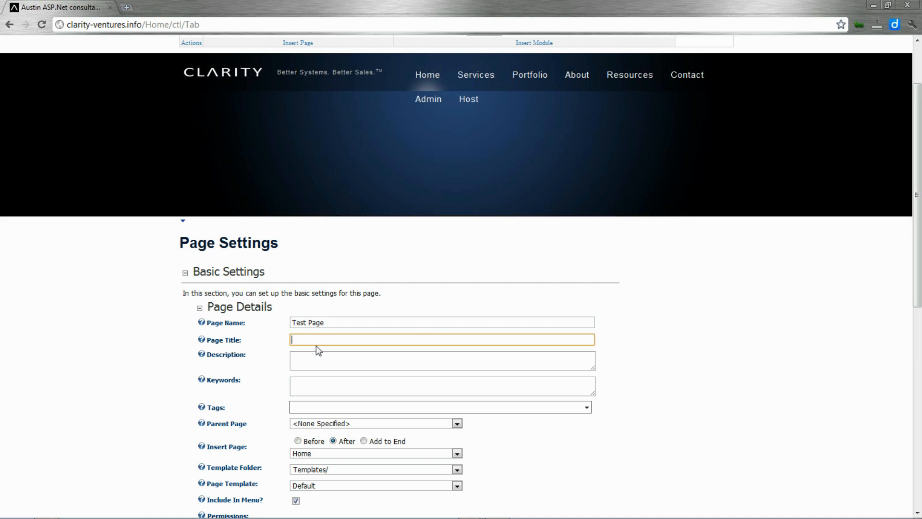
pyautogui.write('This is a')
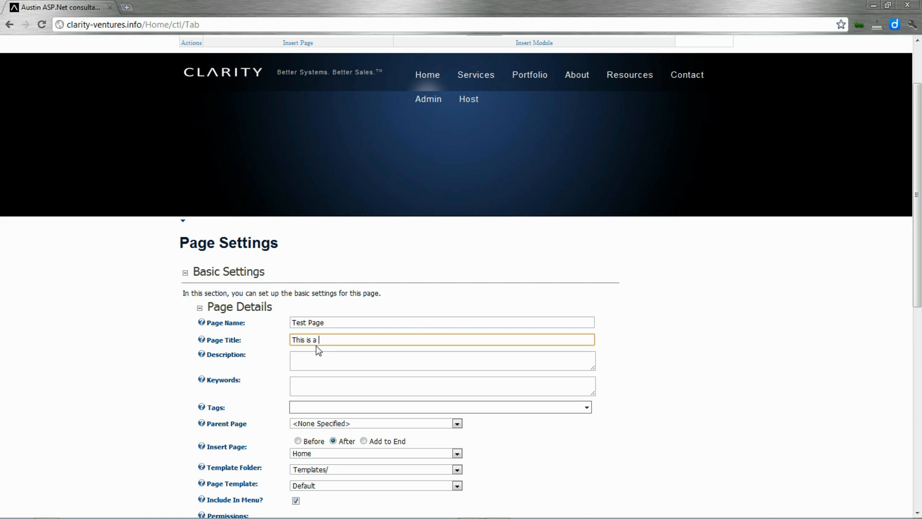
pyautogui.write('sample page title')
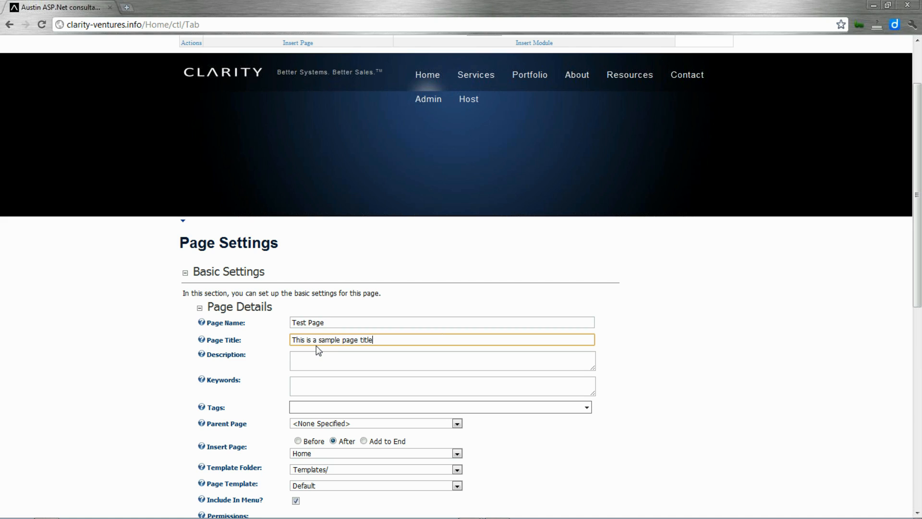
pyautogui.write('- Clarity Ventures')
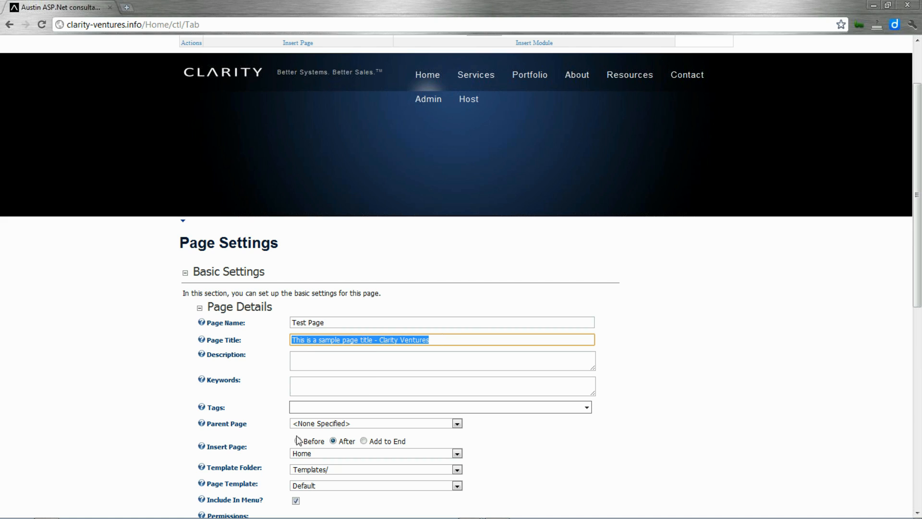
pyautogui.click(441, 360)
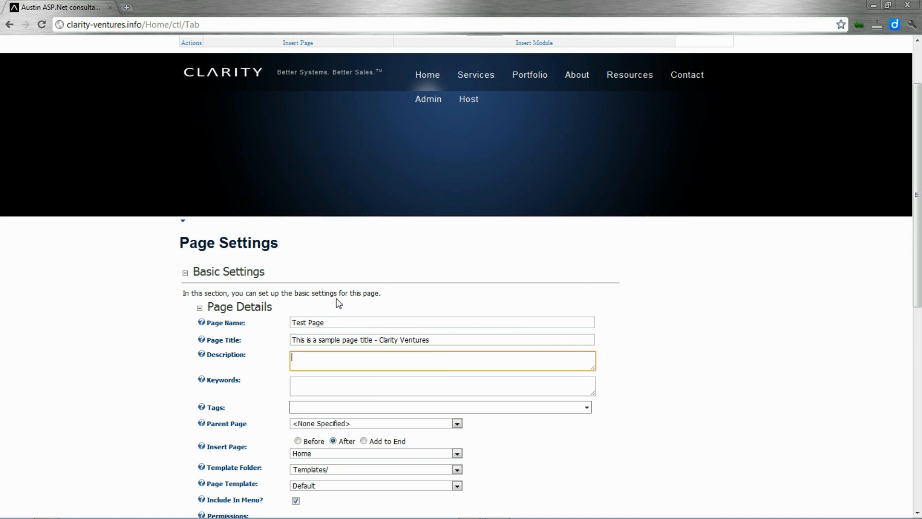
pyautogui.click(441, 385)
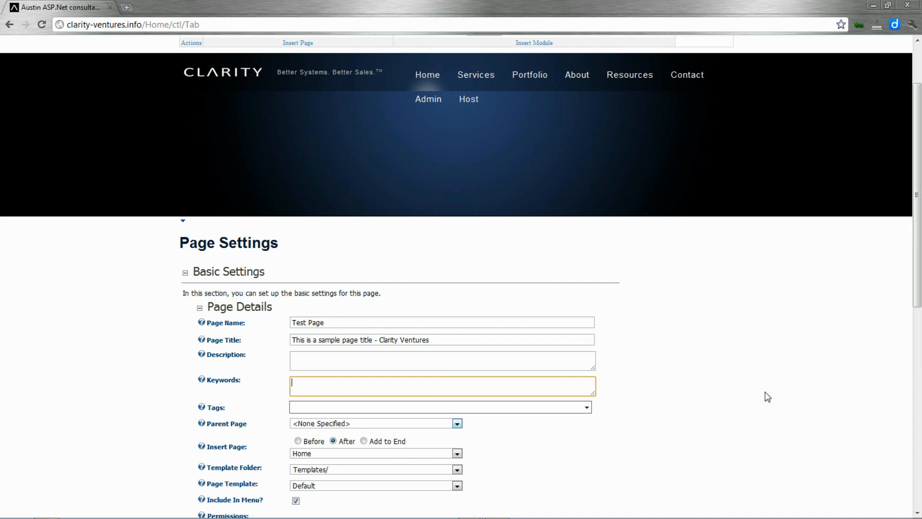
# Step: Expand and collapse Advanced Settings, then set Resources as the parent page
pyautogui.scroll(-3)
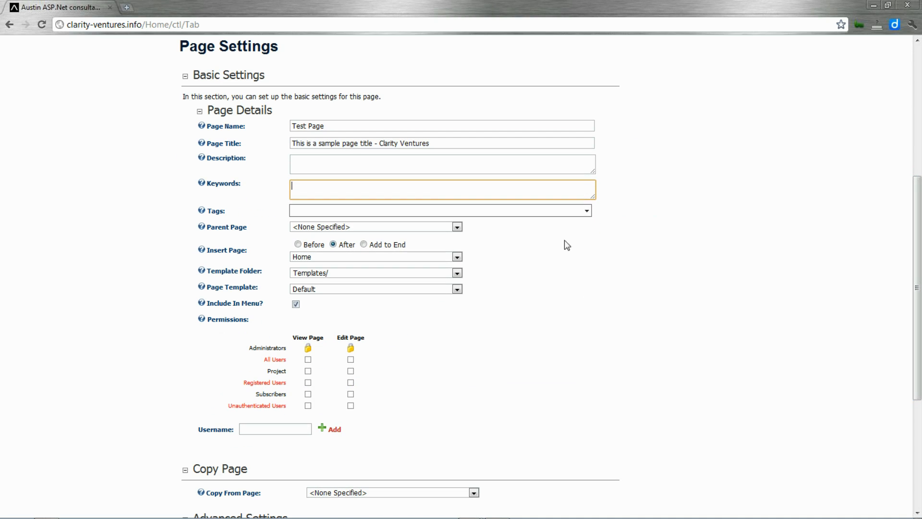
pyautogui.moveTo(456, 240)
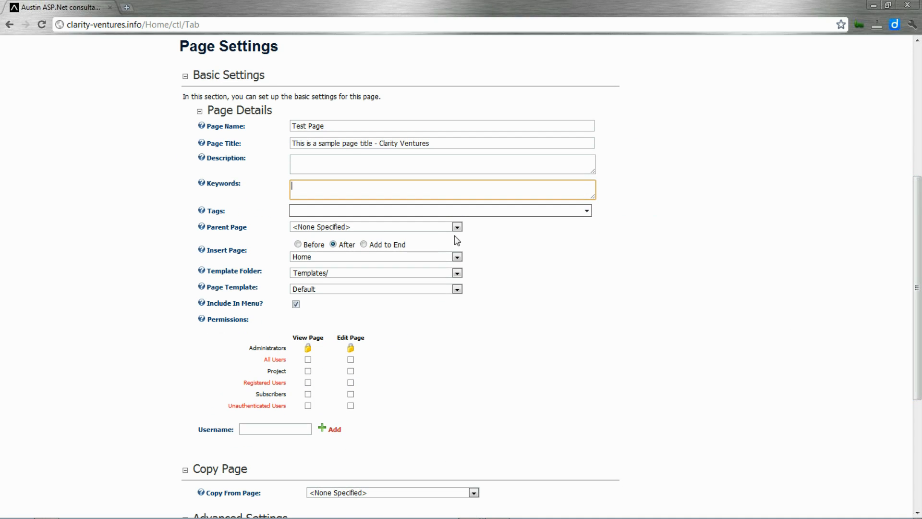
pyautogui.moveTo(382, 239)
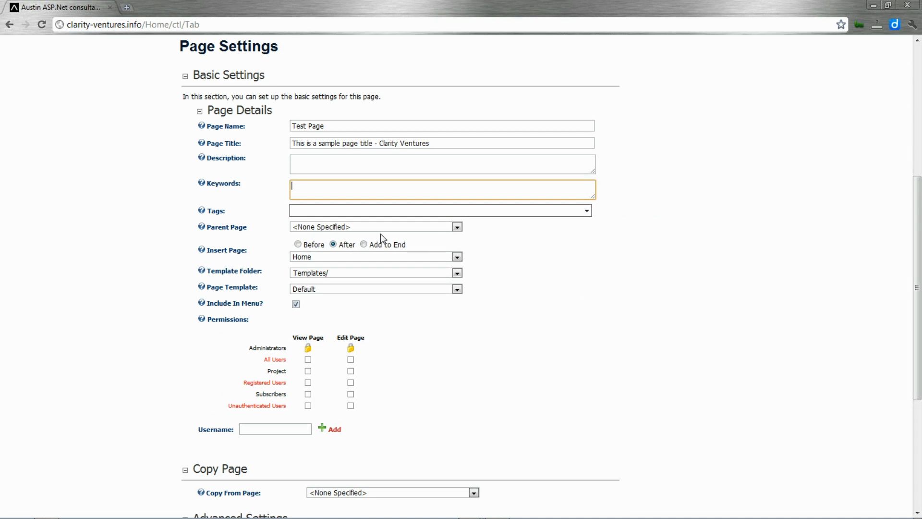
pyautogui.scroll(-3)
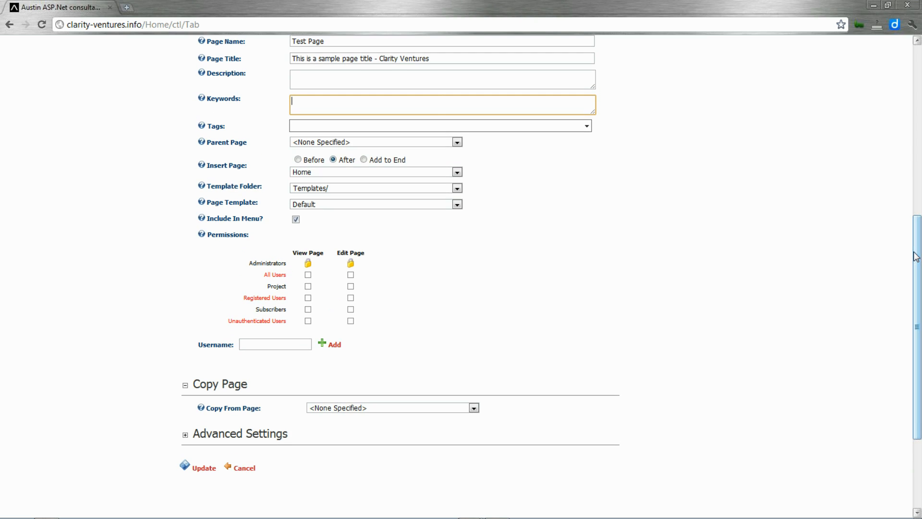
pyautogui.click(185, 437)
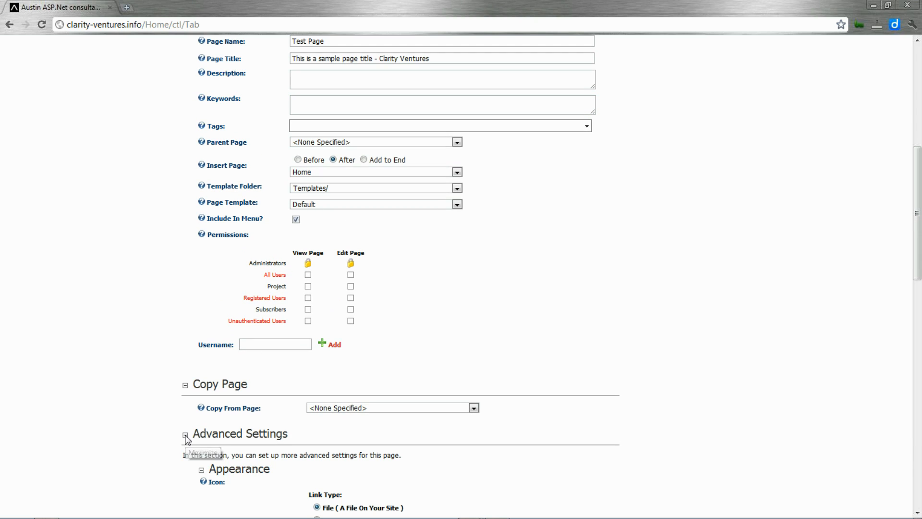
pyautogui.click(186, 435)
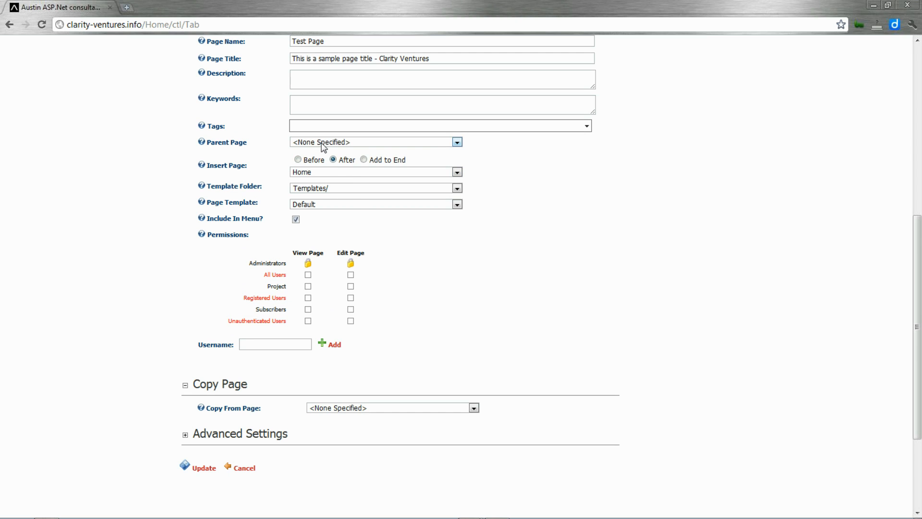
pyautogui.click(457, 141)
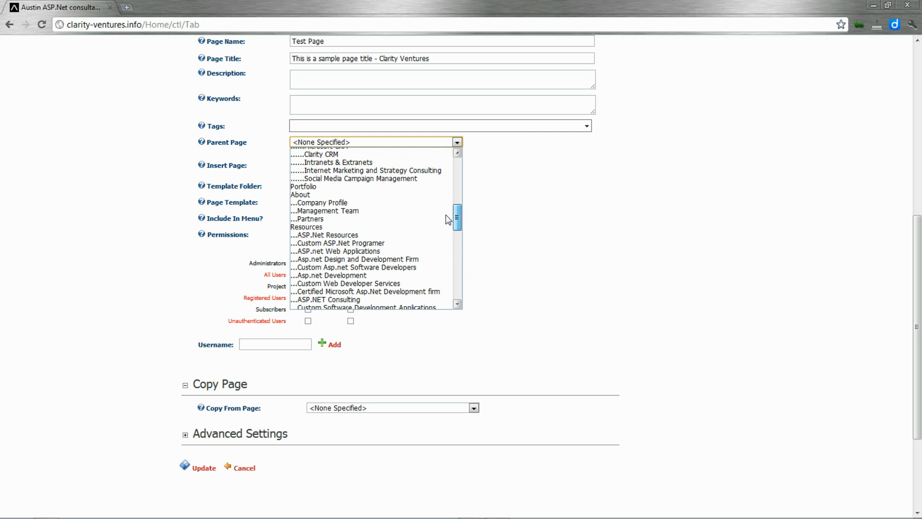
pyautogui.click(306, 226)
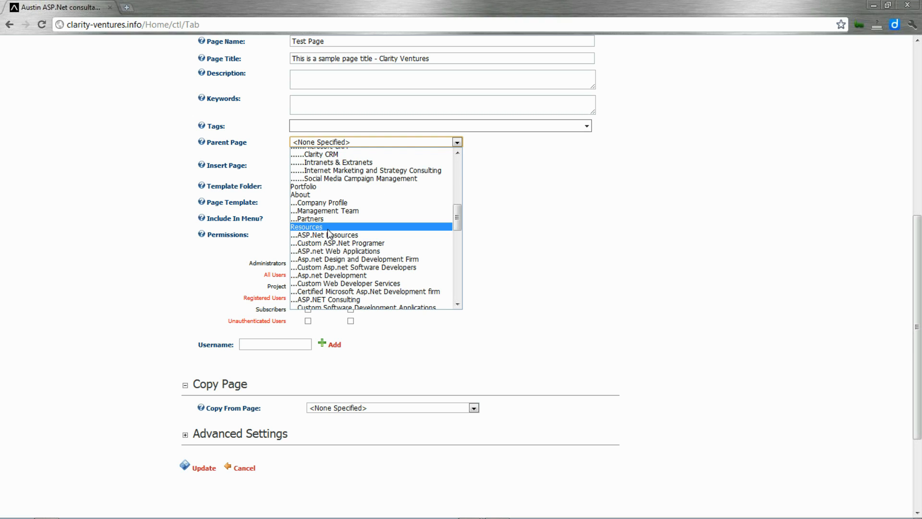
pyautogui.click(306, 226)
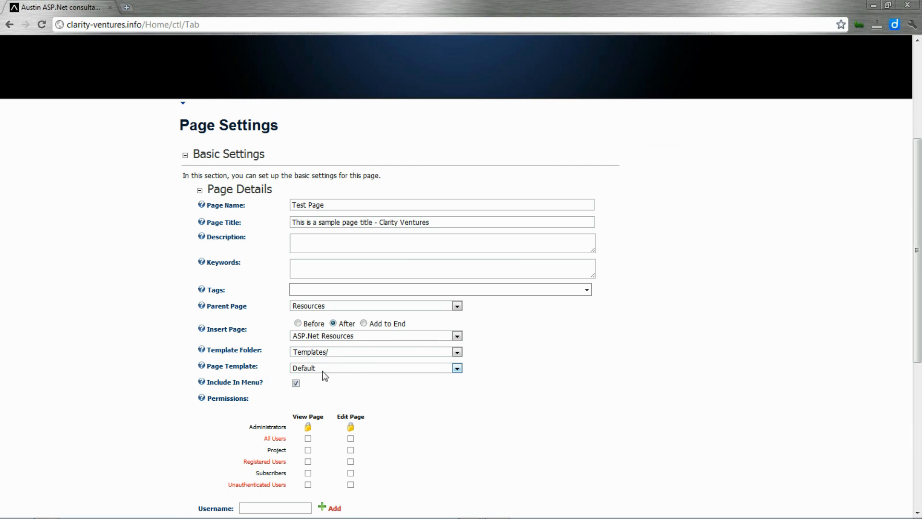
# Step: Include Test Page in the site menu and let All Users view it
pyautogui.click(295, 382)
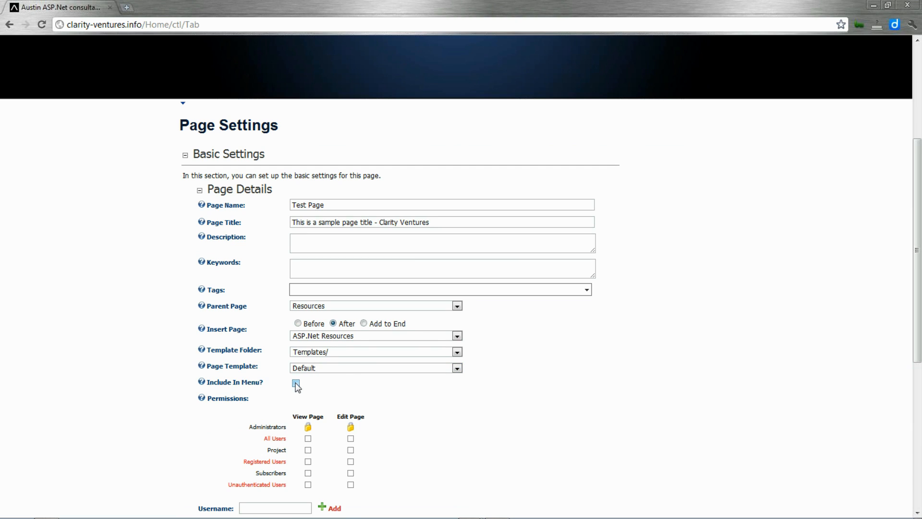
pyautogui.click(296, 385)
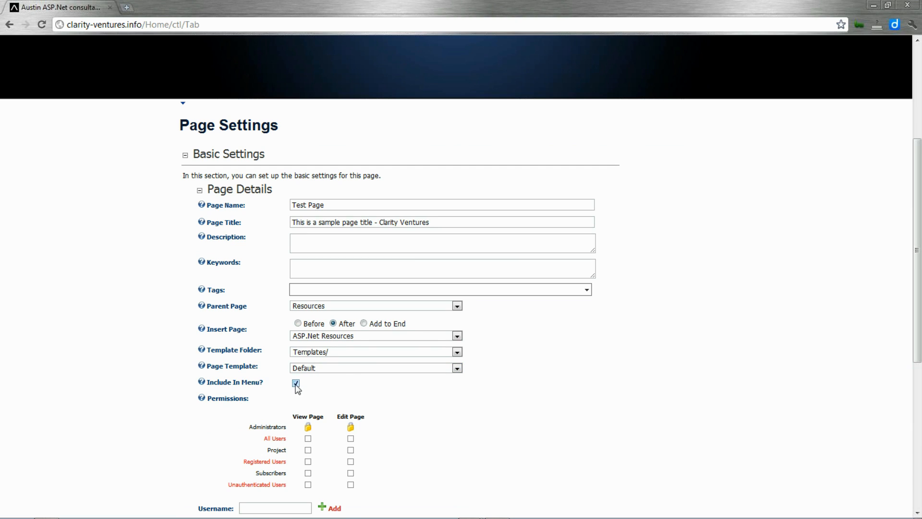
pyautogui.click(295, 383)
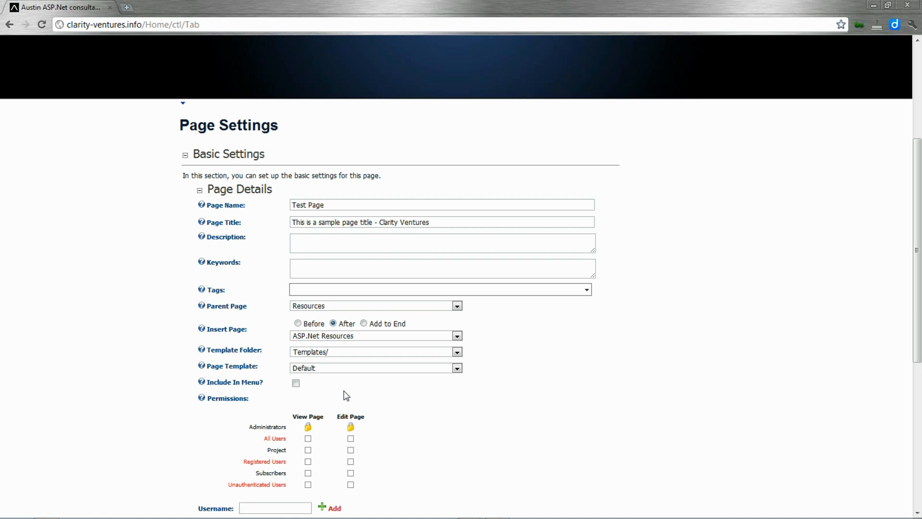
pyautogui.moveTo(863, 89)
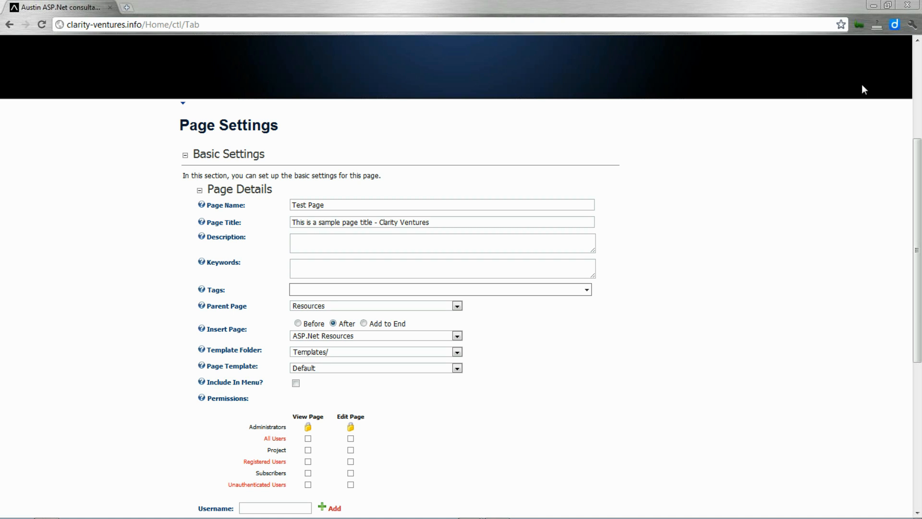
pyautogui.moveTo(787, 109)
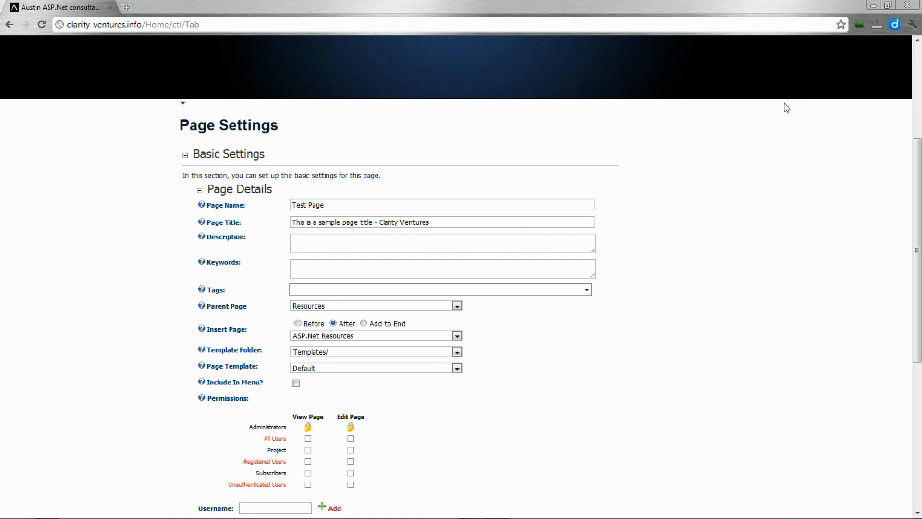
pyautogui.click(295, 383)
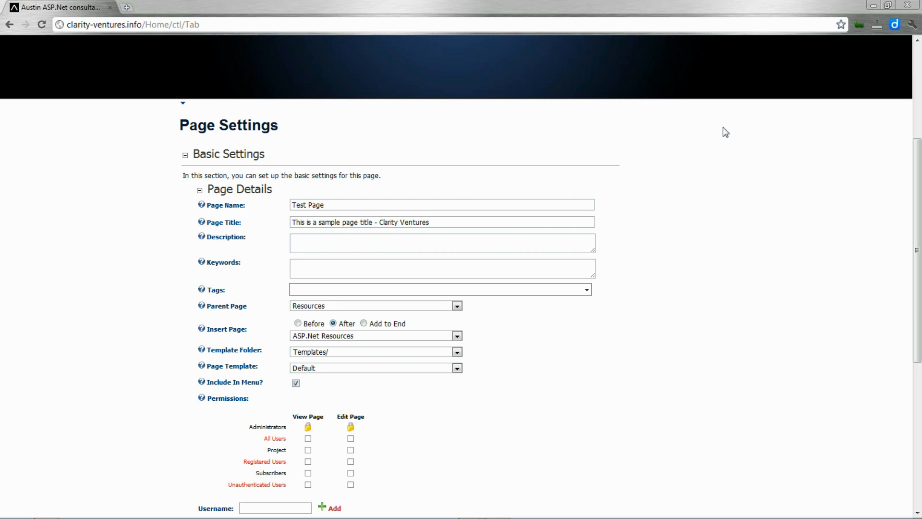
pyautogui.scroll(-3)
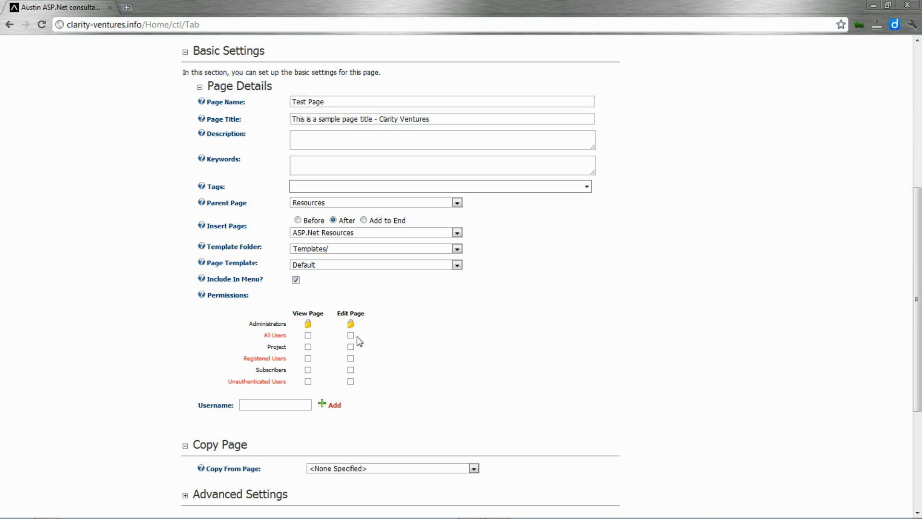
pyautogui.moveTo(308, 338)
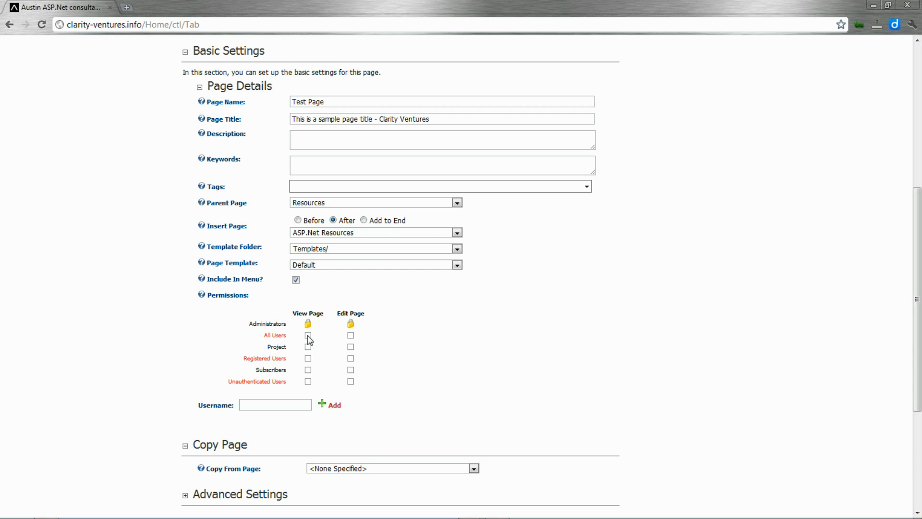
pyautogui.click(307, 335)
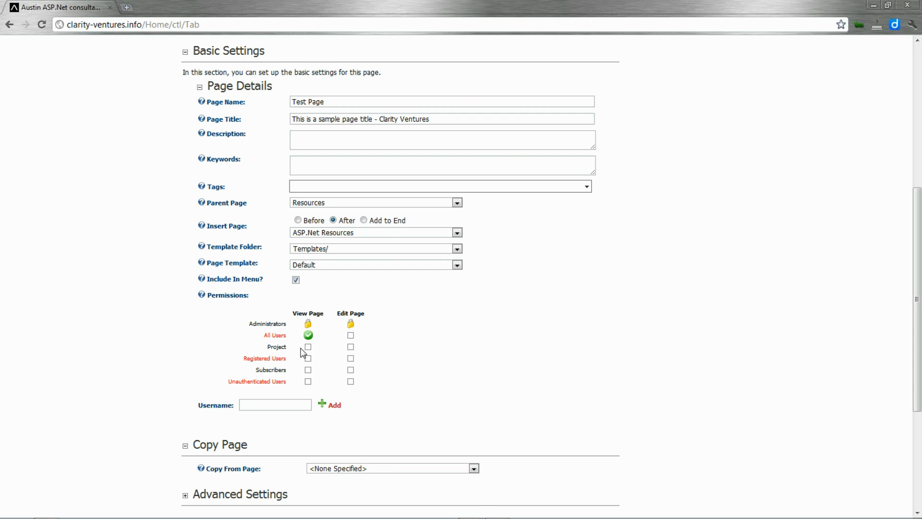
pyautogui.scroll(-3)
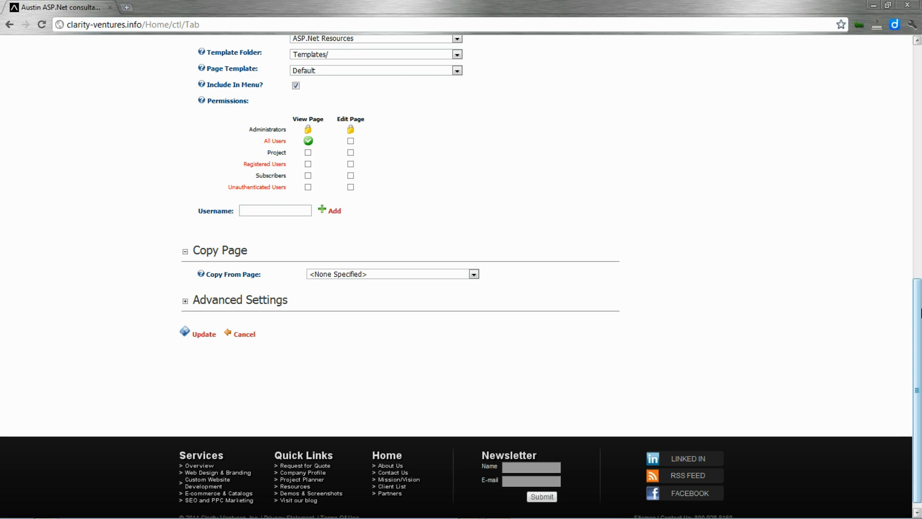
pyautogui.scroll(-3)
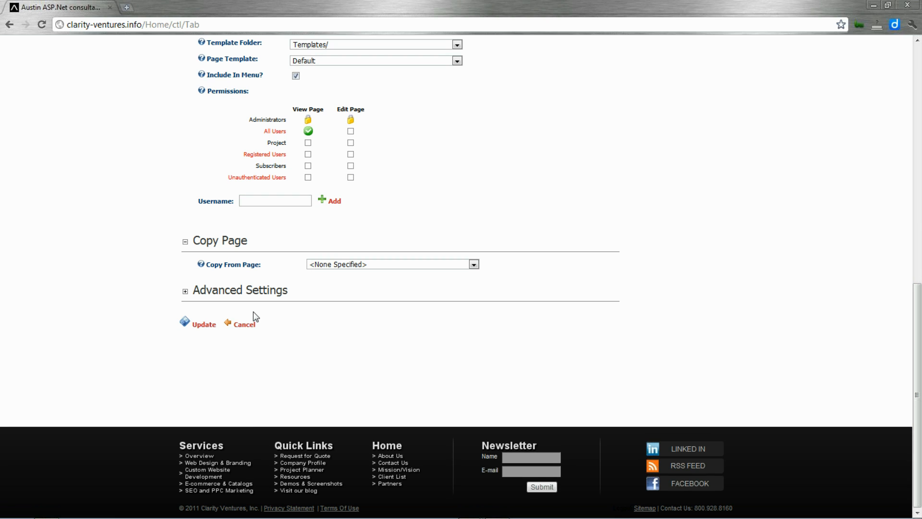
# Step: Update the page settings, go to Resources > Test Page, and edit its module content
pyautogui.click(204, 324)
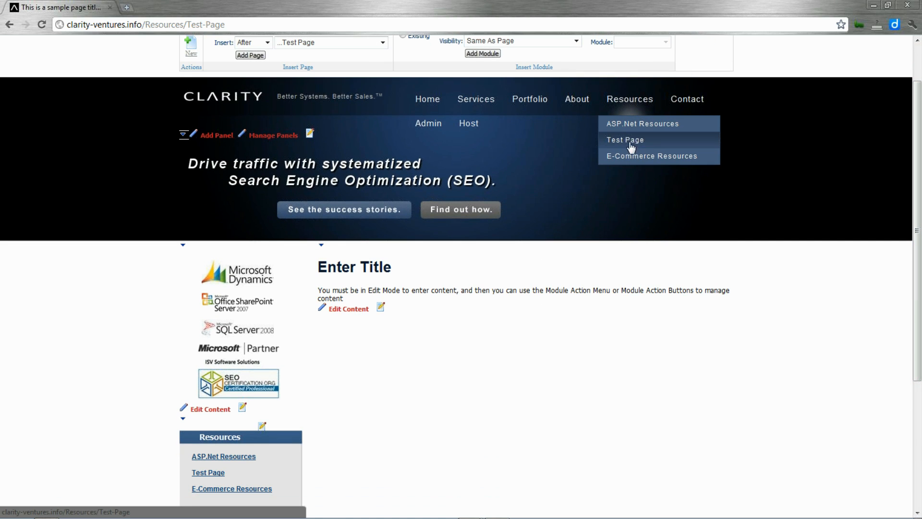
pyautogui.click(348, 309)
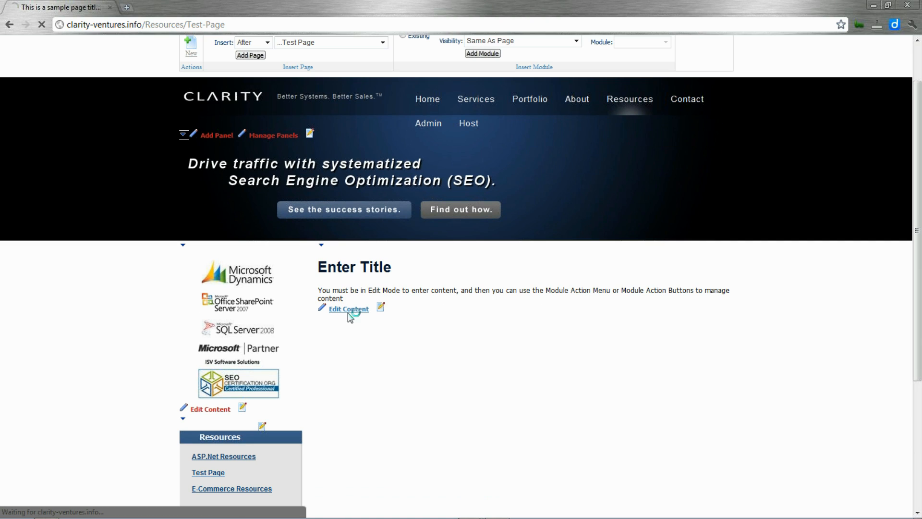
pyautogui.click(349, 308)
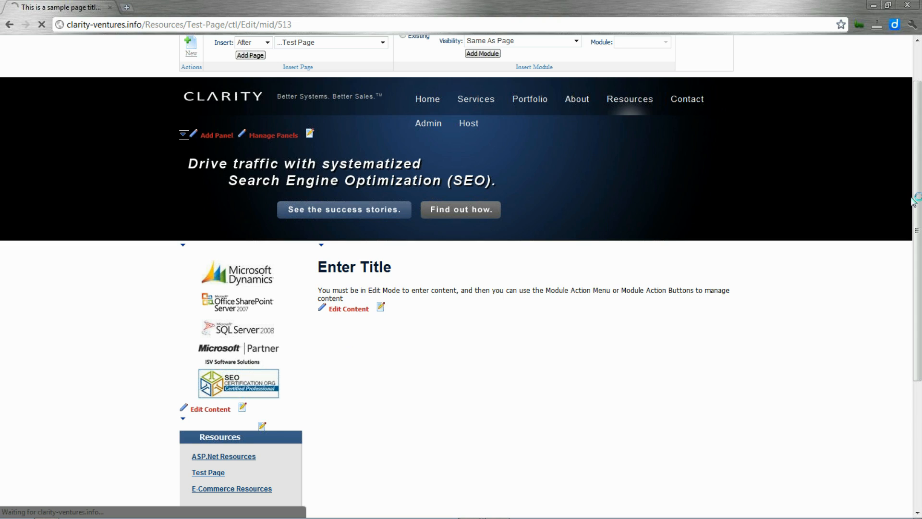
# Step: Let the Test Page Edit Content view load its rich text editor
pyautogui.click(349, 308)
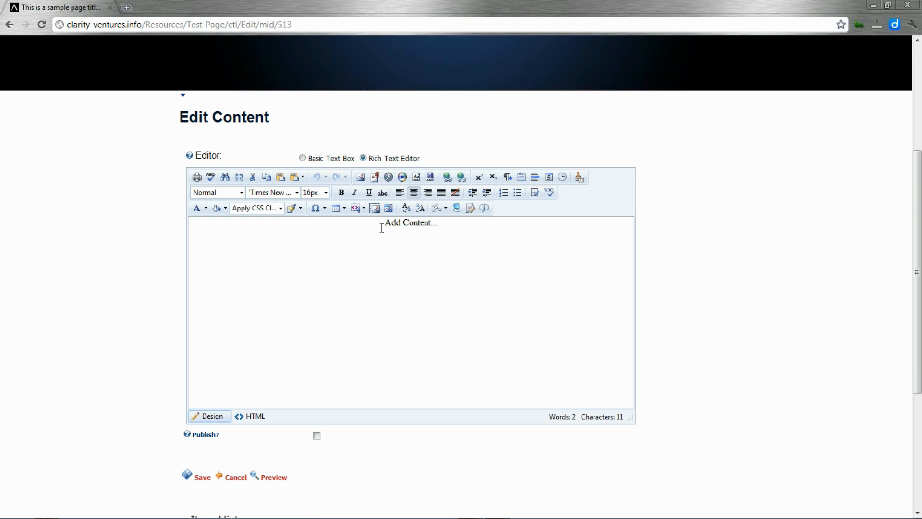
pyautogui.moveTo(402, 176)
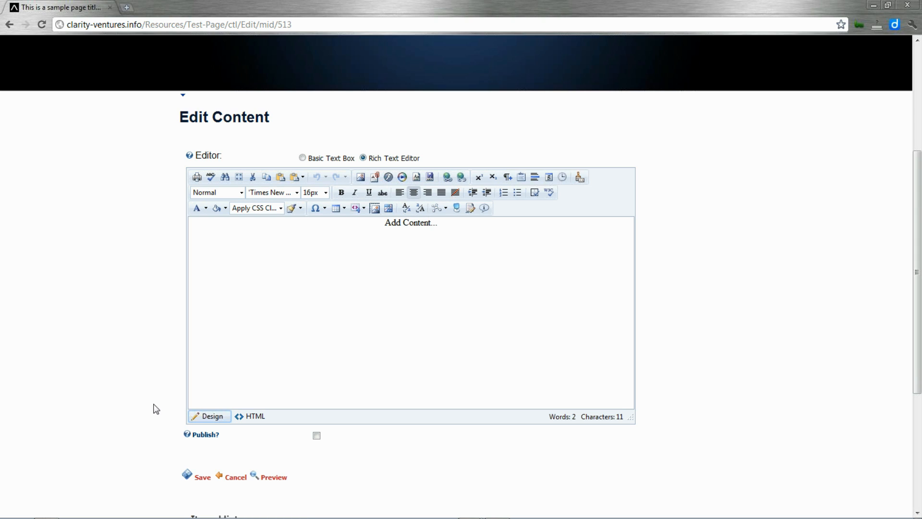
pyautogui.moveTo(127, 322)
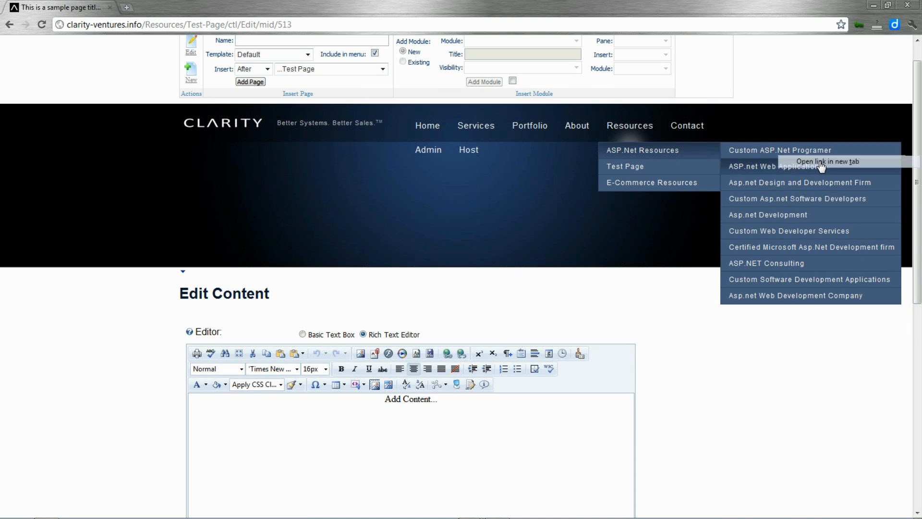
# Step: Open the Custom ASP.Net Programmer page in a new tab and scroll its article
pyautogui.click(828, 162)
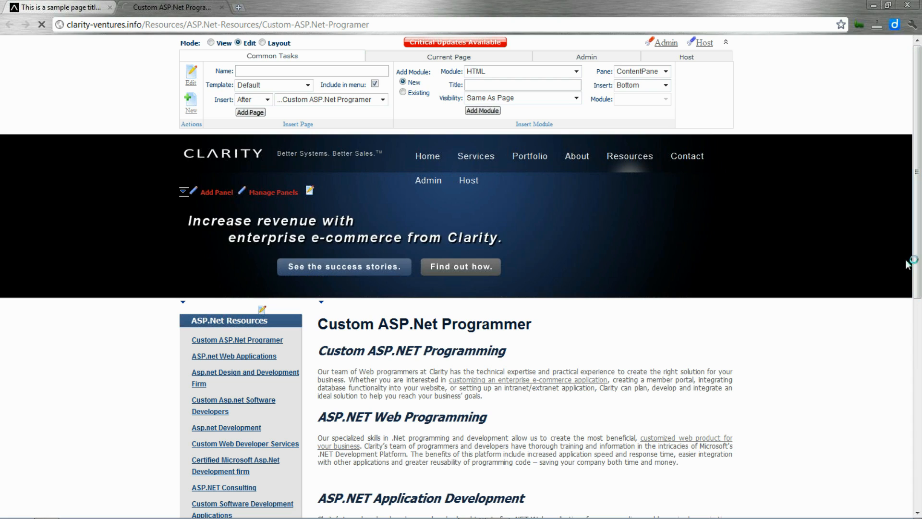
pyautogui.scroll(-3)
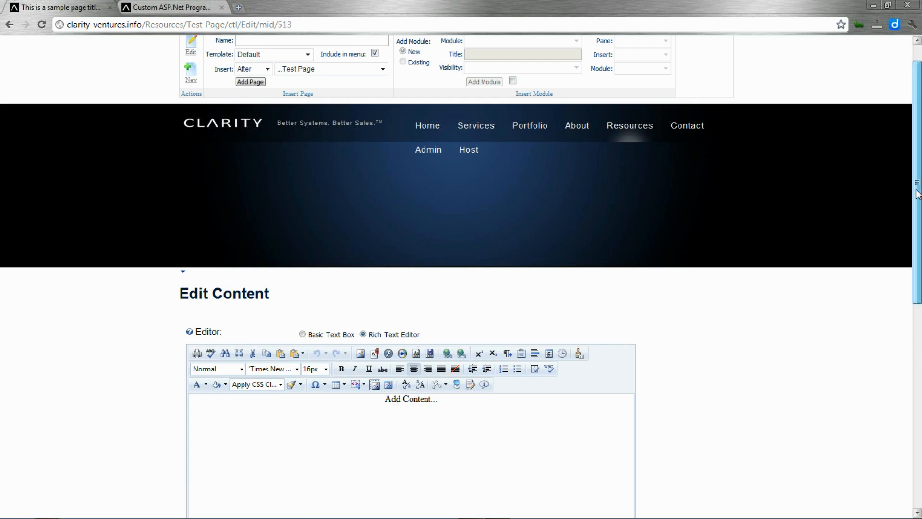
pyautogui.scroll(-3)
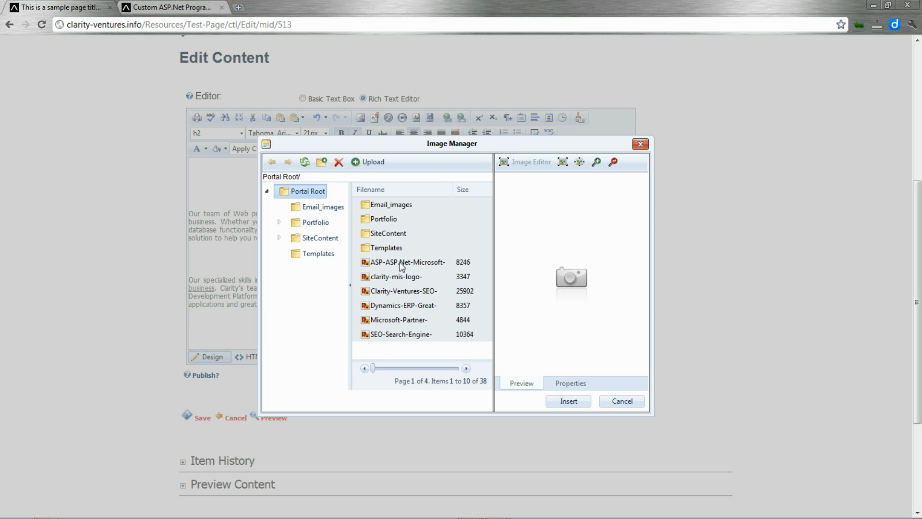
# Step: Choose the Microsoft Dynamics logo in Image Manager and give it a 10 margin
pyautogui.click(407, 261)
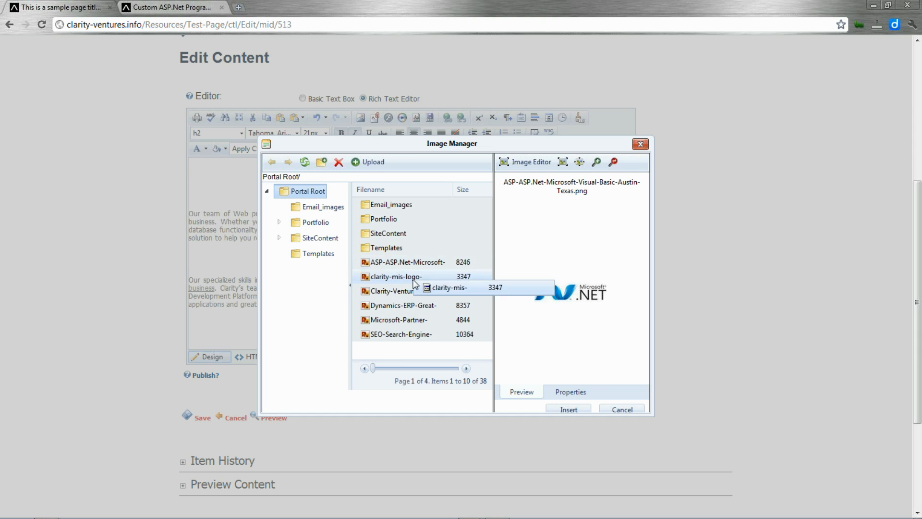
pyautogui.click(404, 290)
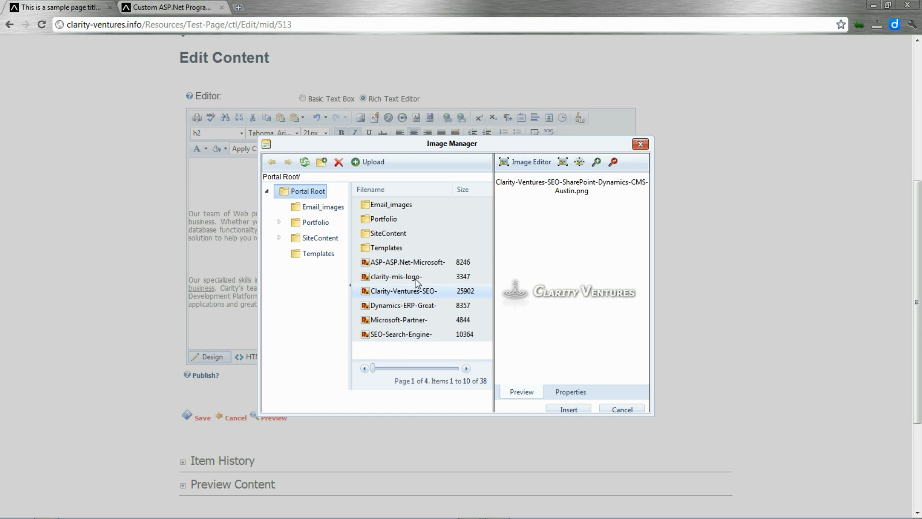
pyautogui.click(402, 305)
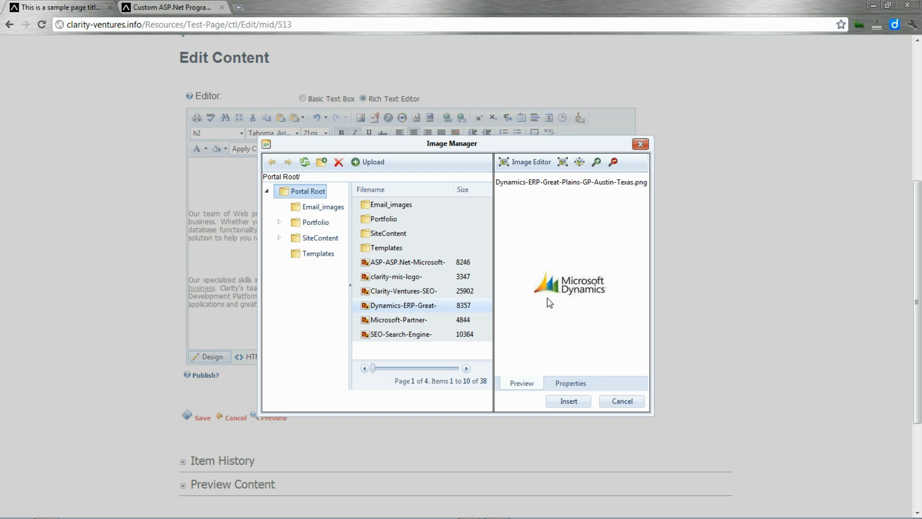
pyautogui.moveTo(573, 366)
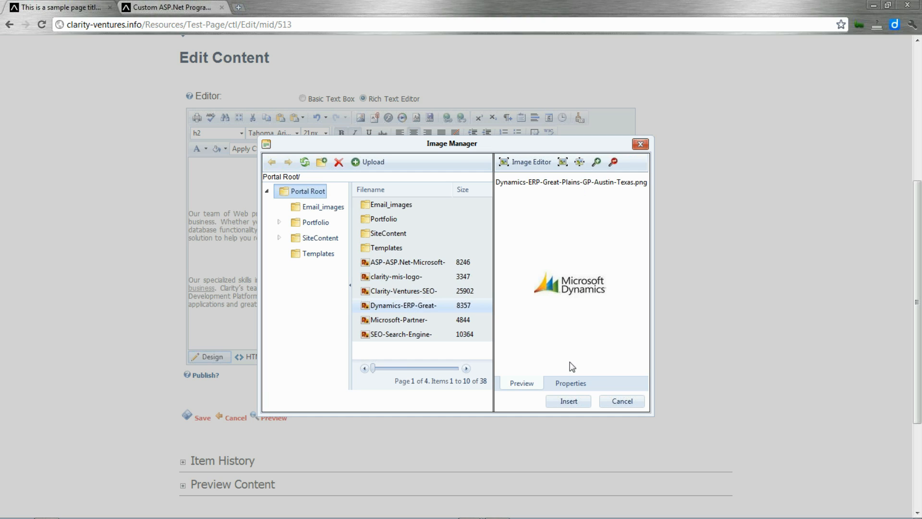
pyautogui.click(569, 383)
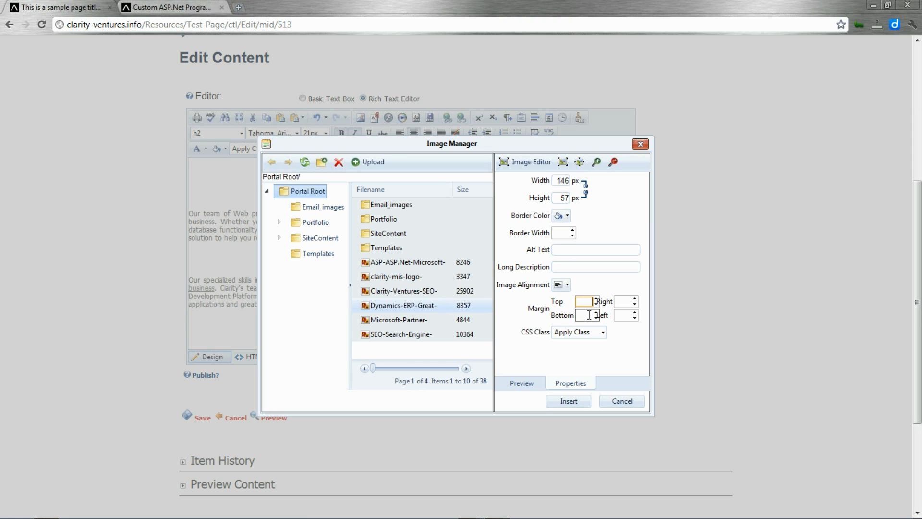
pyautogui.click(622, 301)
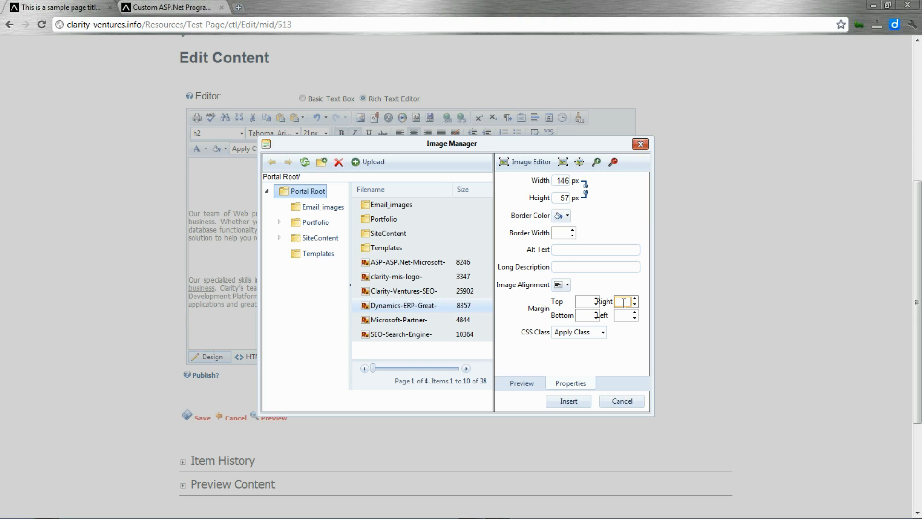
pyautogui.write('10')
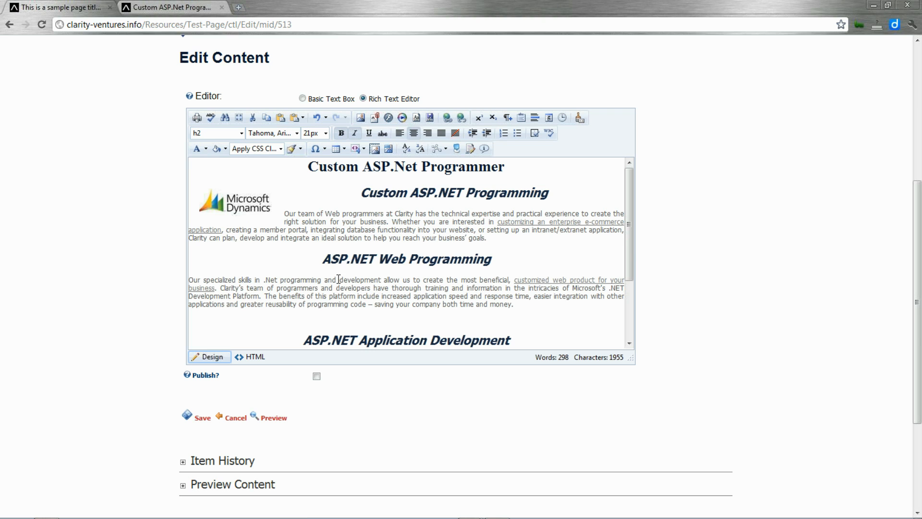
pyautogui.moveTo(232, 190)
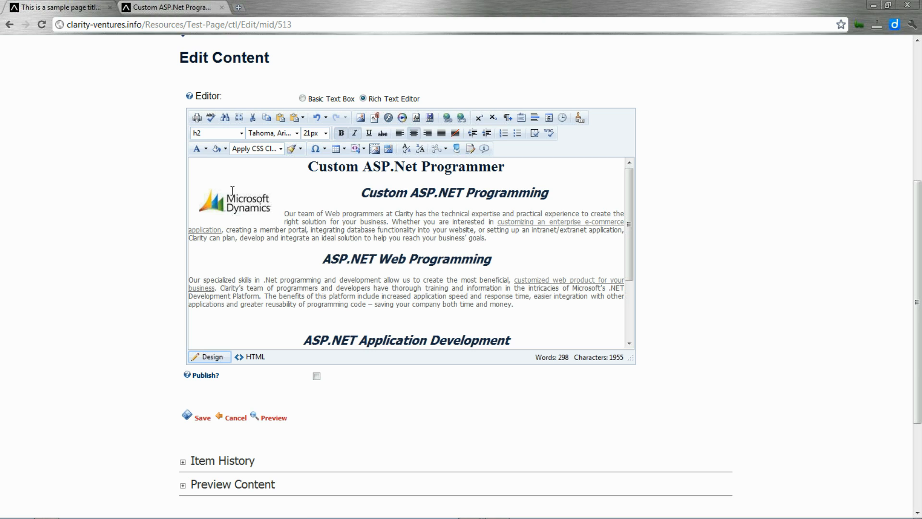
pyautogui.moveTo(629, 203)
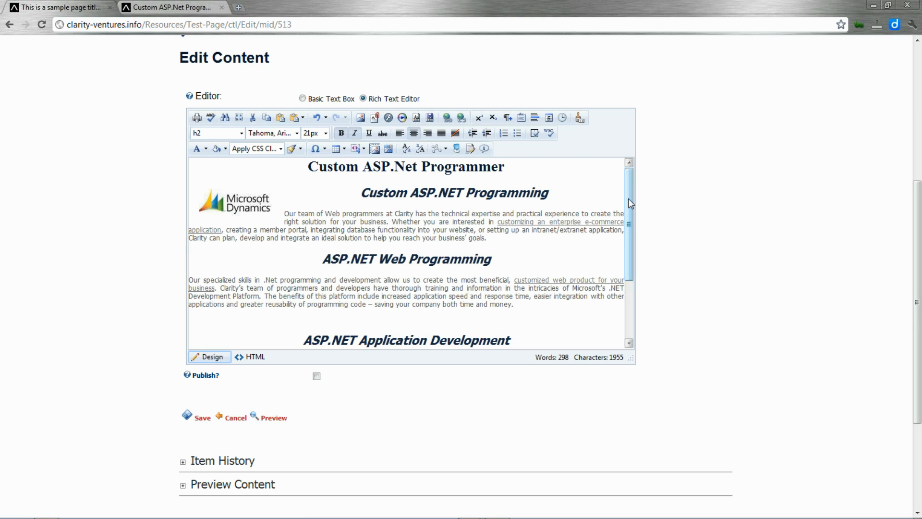
# Step: Link the word 'Clarity' in the first paragraph to the Home page, opening in a new window
pyautogui.click(361, 191)
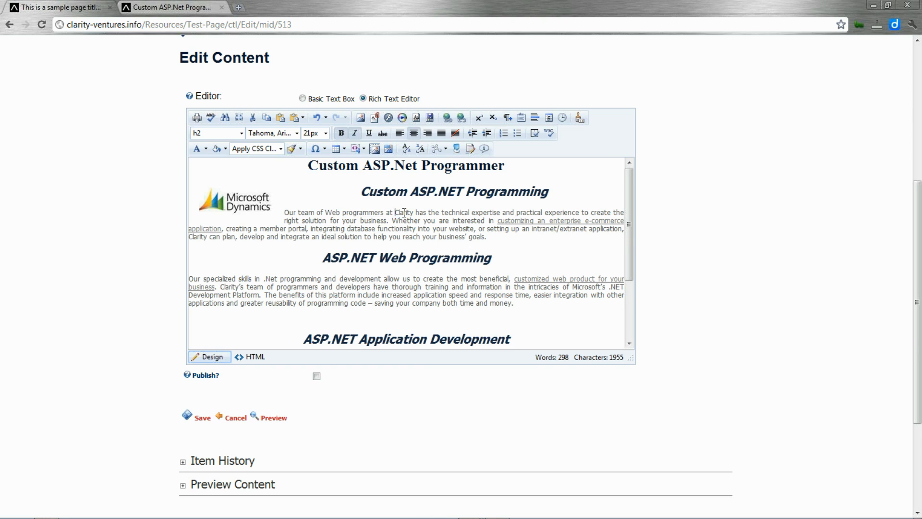
pyautogui.doubleClick(404, 212)
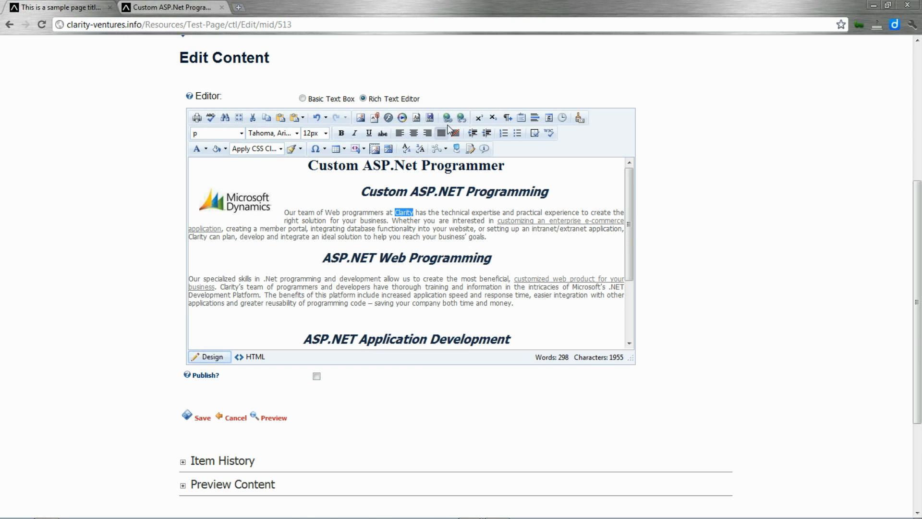
pyautogui.moveTo(447, 117)
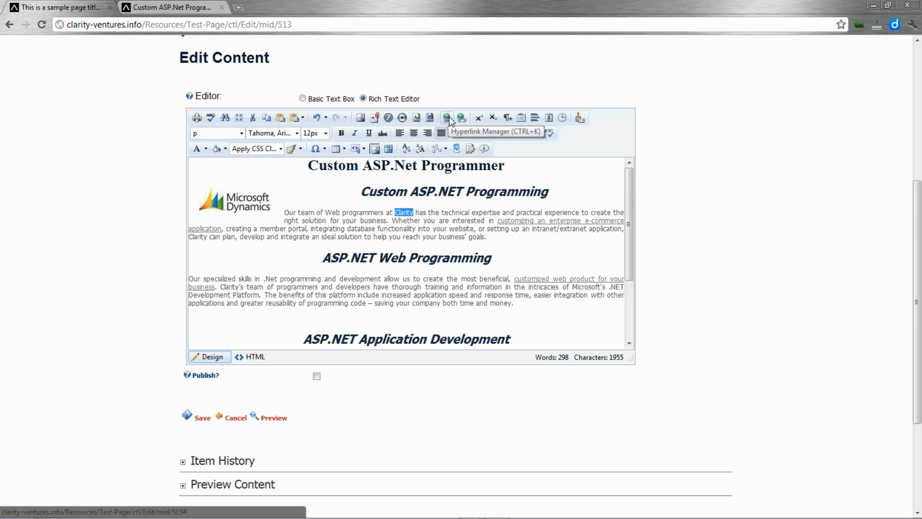
pyautogui.click(447, 117)
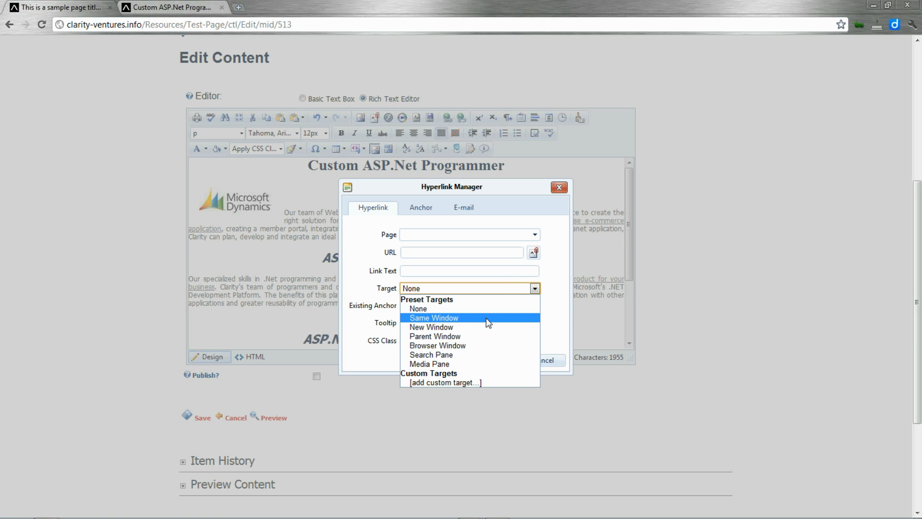
pyautogui.moveTo(458, 327)
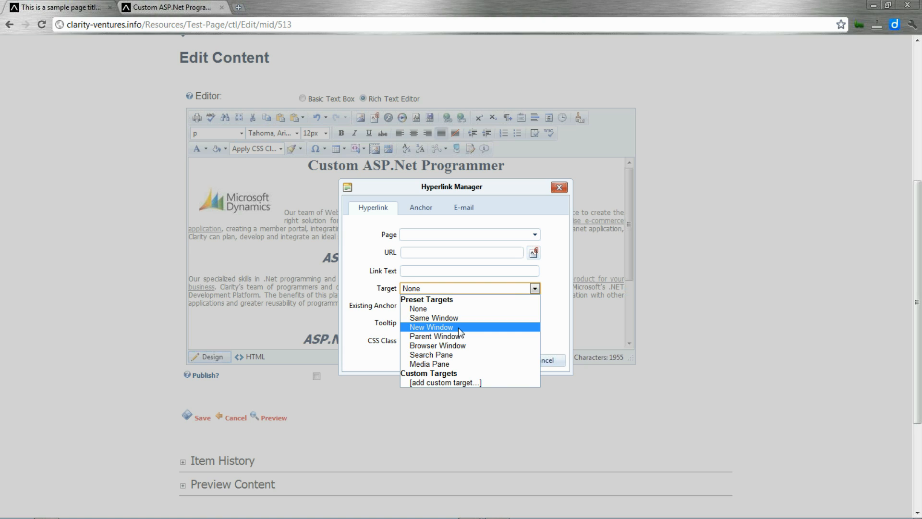
pyautogui.click(463, 207)
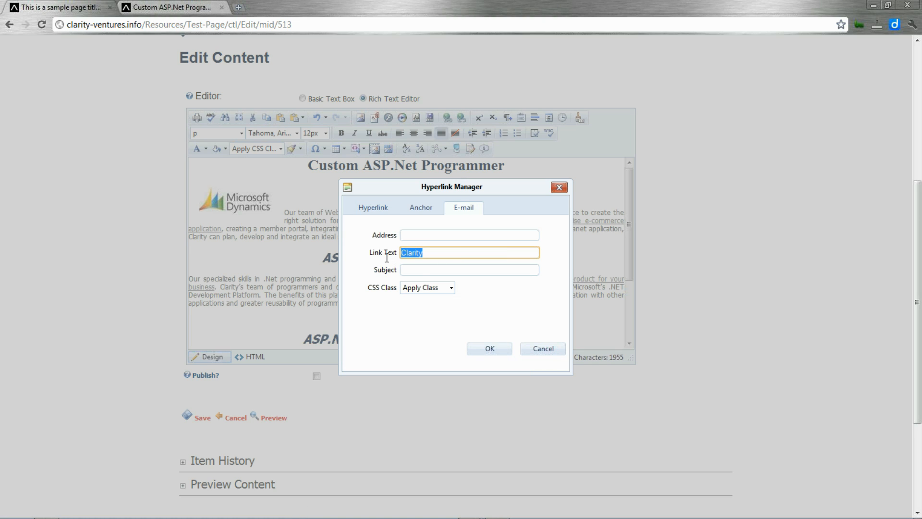
pyautogui.click(469, 270)
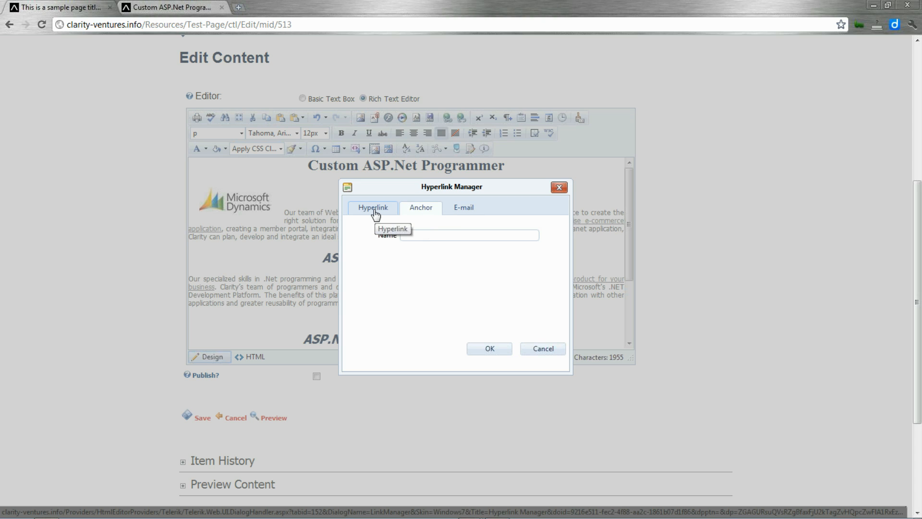
pyautogui.click(373, 207)
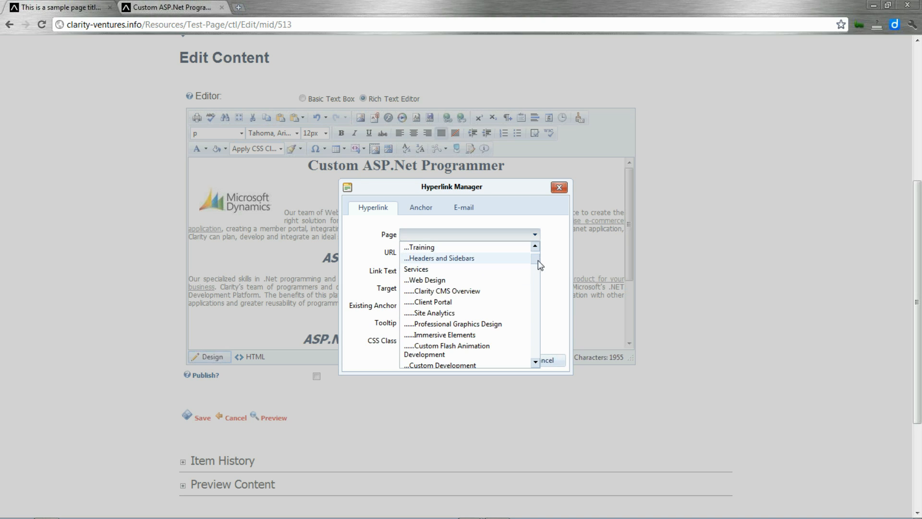
pyautogui.click(419, 246)
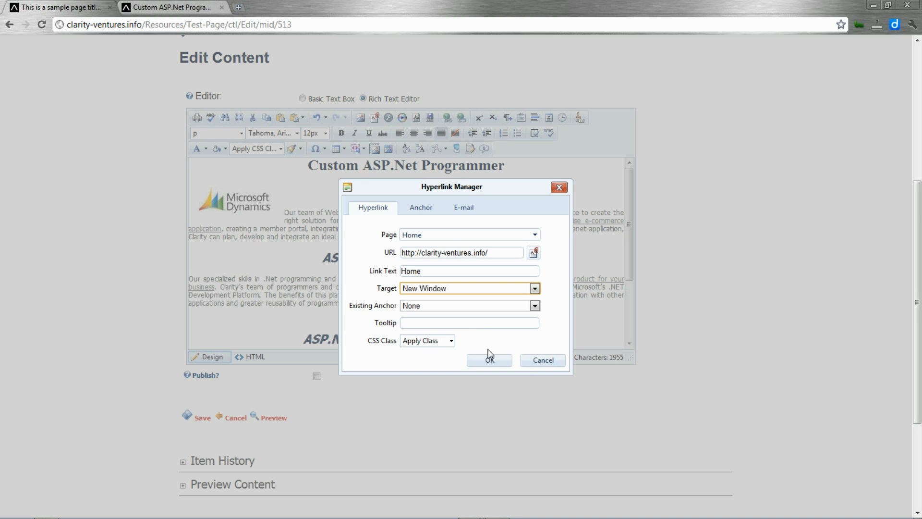
pyautogui.click(490, 359)
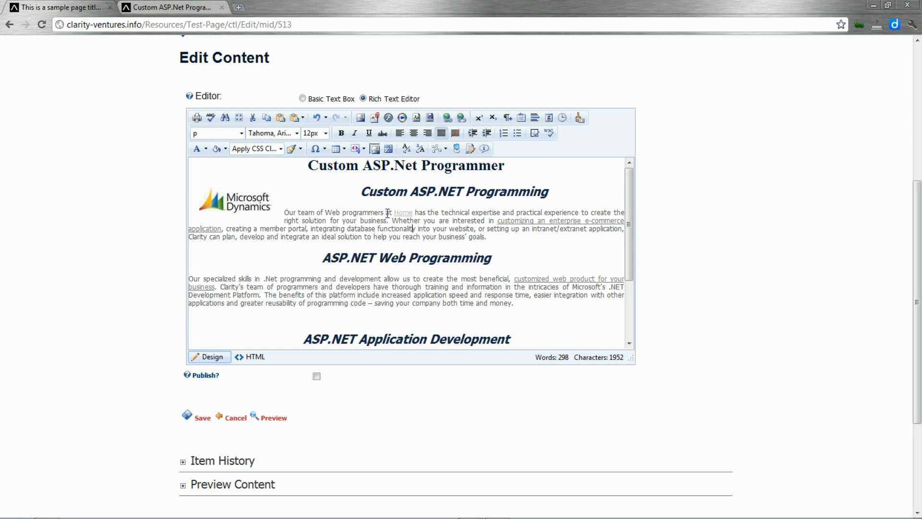
# Step: Rename the Home link's text to 'Clarity' in the Hyperlink Manager
pyautogui.doubleClick(403, 212)
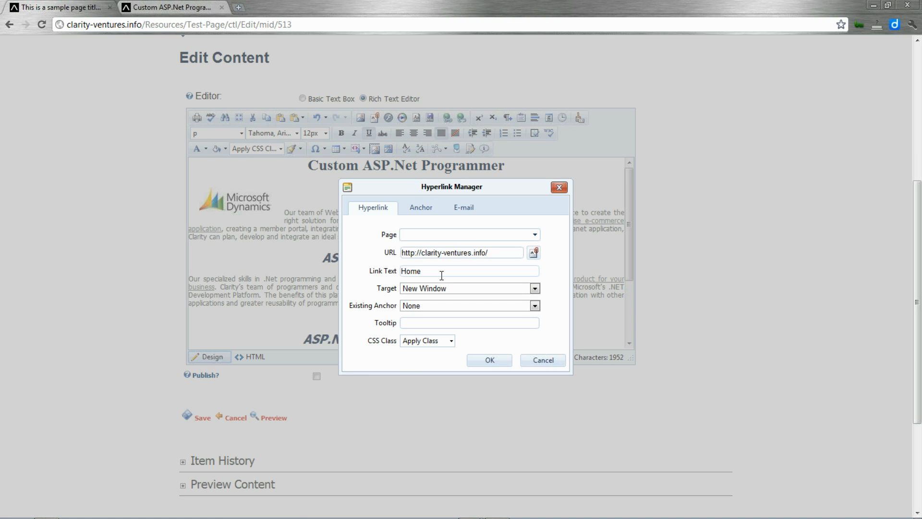
pyautogui.write('Clarity')
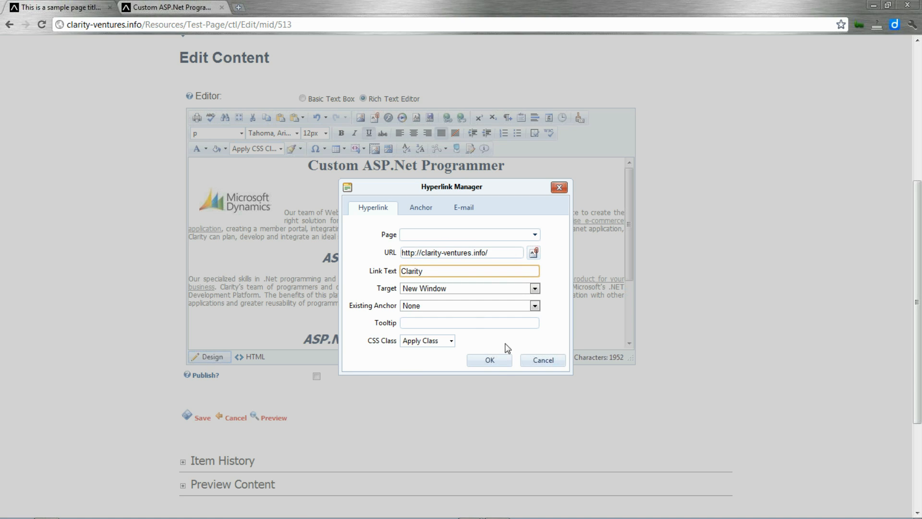
pyautogui.click(489, 359)
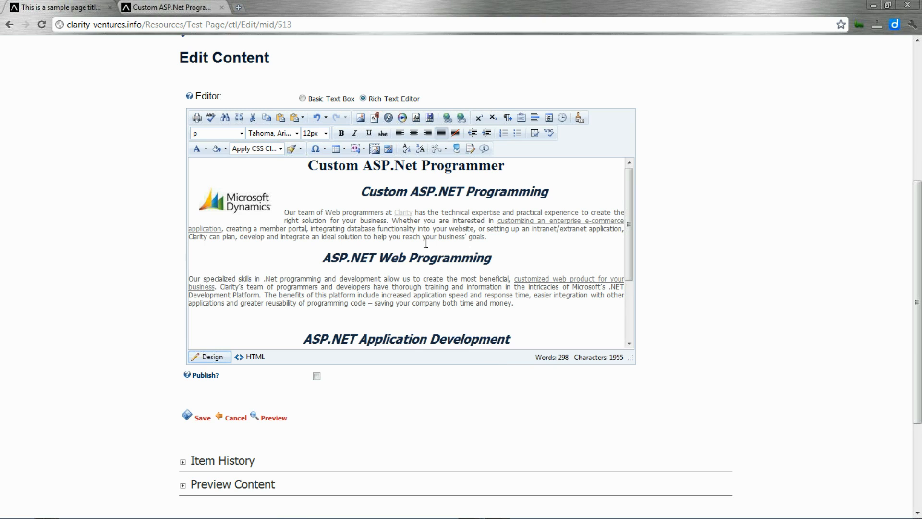
pyautogui.moveTo(613, 134)
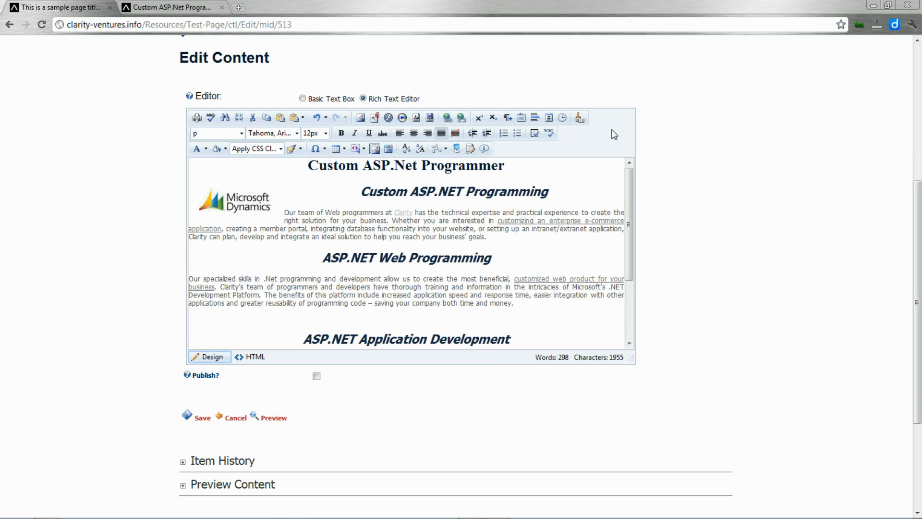
pyautogui.moveTo(498, 154)
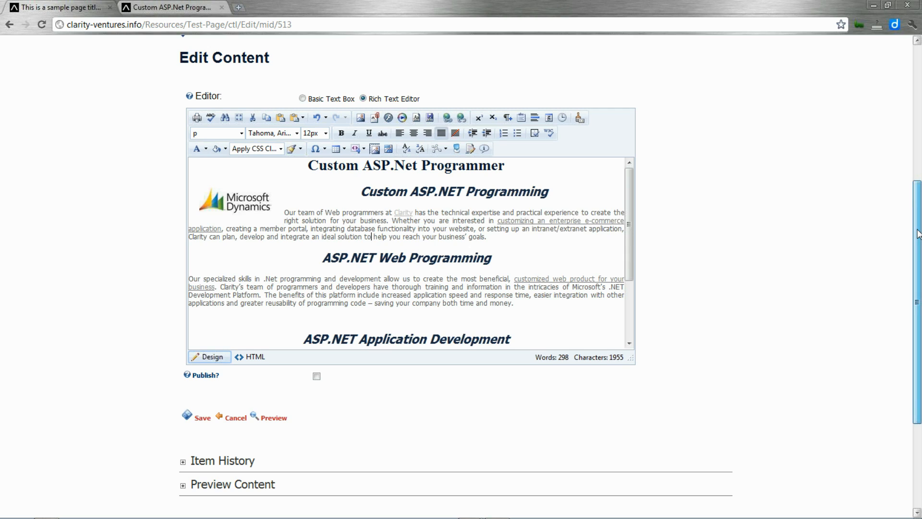
# Step: Toggle the Publish? checkbox and save the edited Test Page article
pyautogui.scroll(-3)
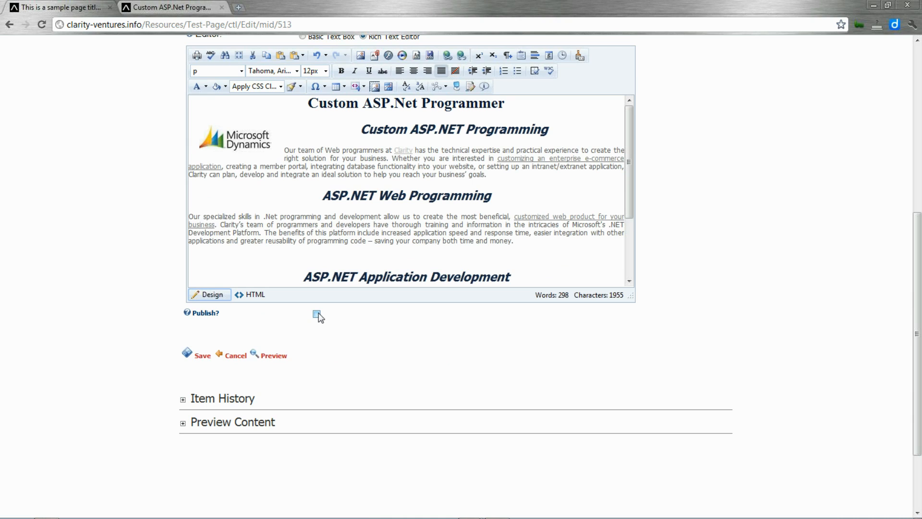
pyautogui.click(370, 173)
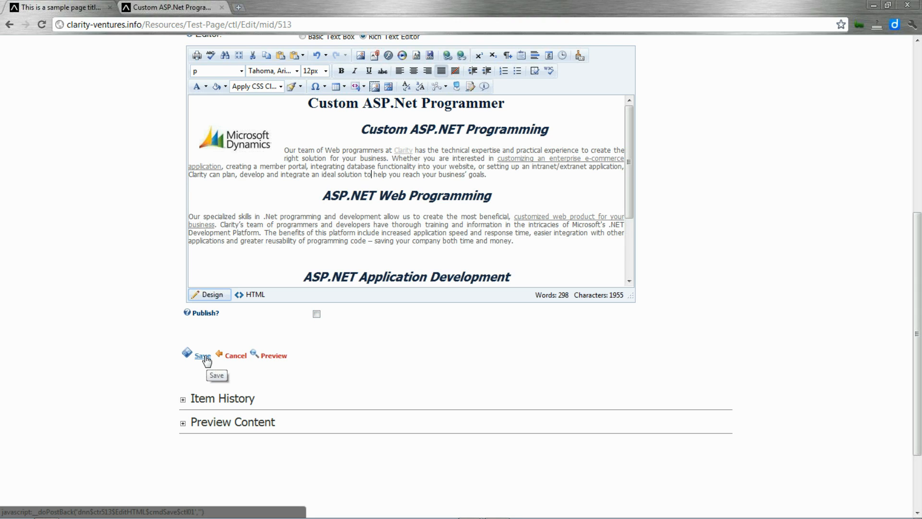
pyautogui.click(316, 314)
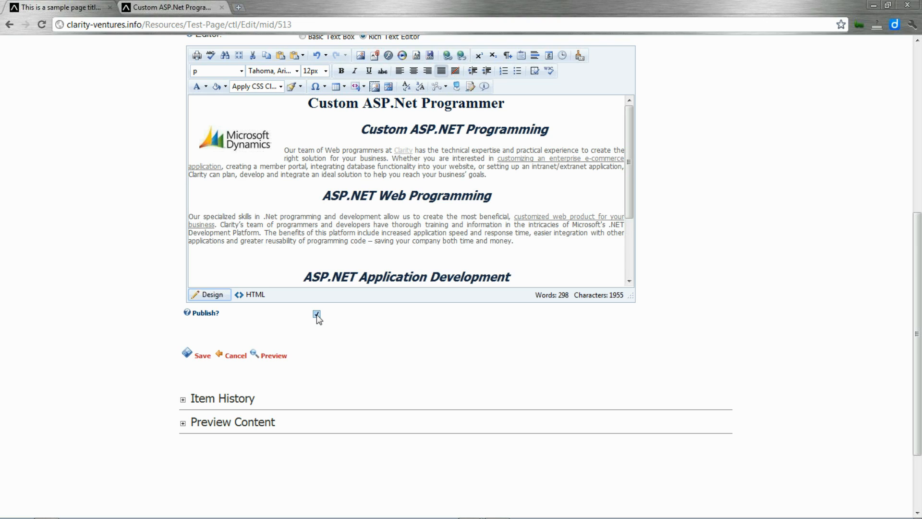
pyautogui.click(317, 314)
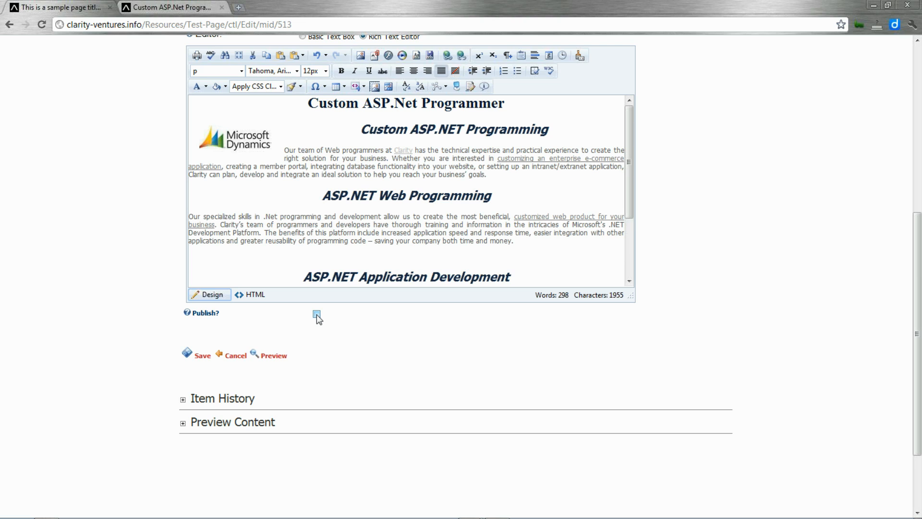
pyautogui.click(202, 354)
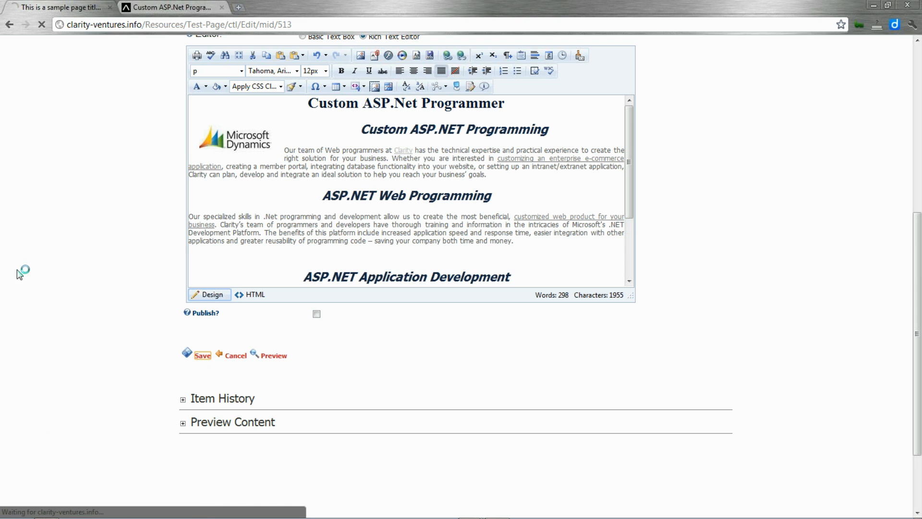
pyautogui.click(202, 355)
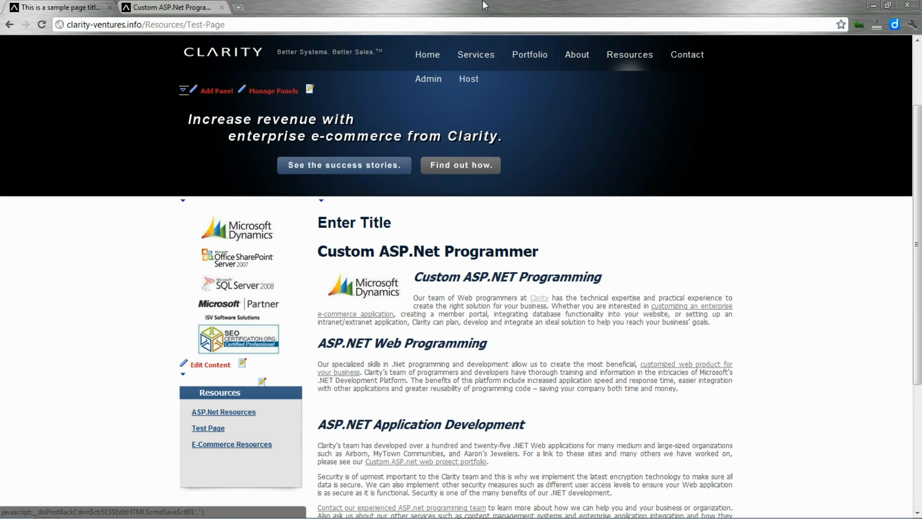
pyautogui.moveTo(629, 54)
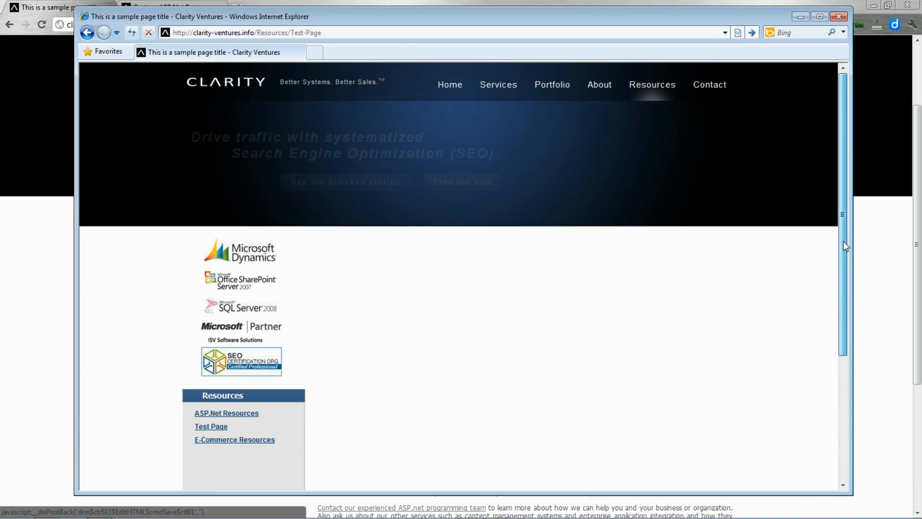
# Step: Scroll down the Test Page to view the published article
pyautogui.scroll(-3)
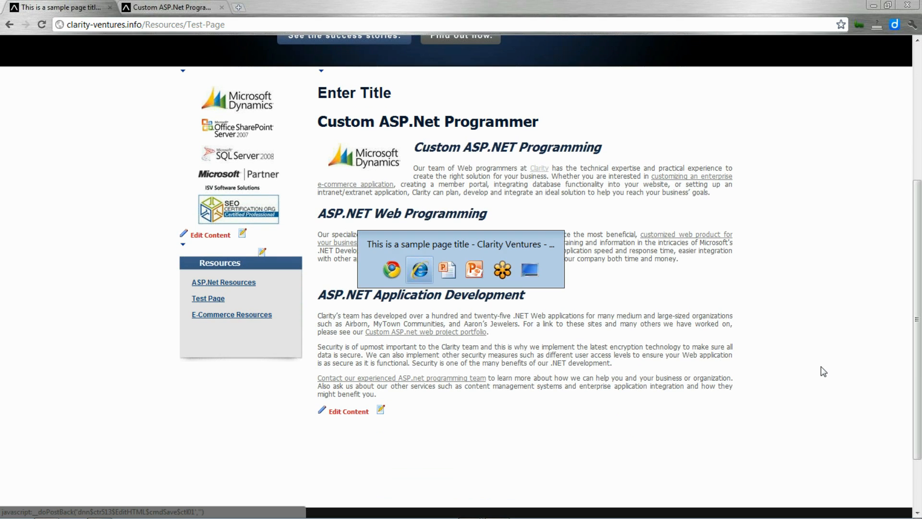
# Step: Scroll through Test Page in Internet Explorer, then choose Edit Content under the article
pyautogui.click(418, 269)
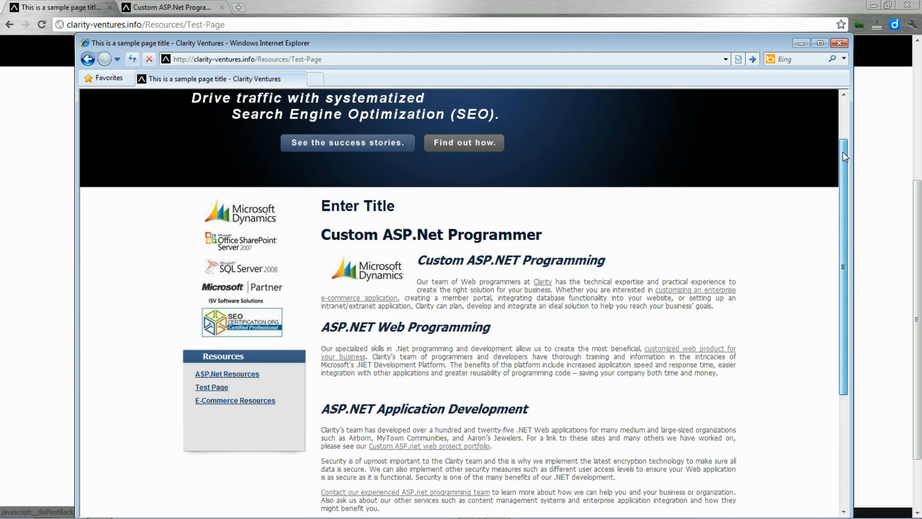
pyautogui.scroll(-3)
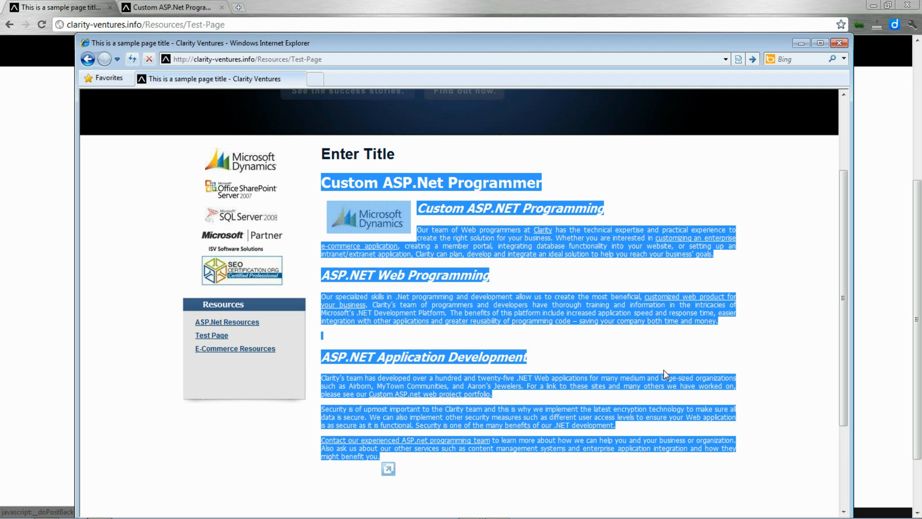
pyautogui.scroll(-3)
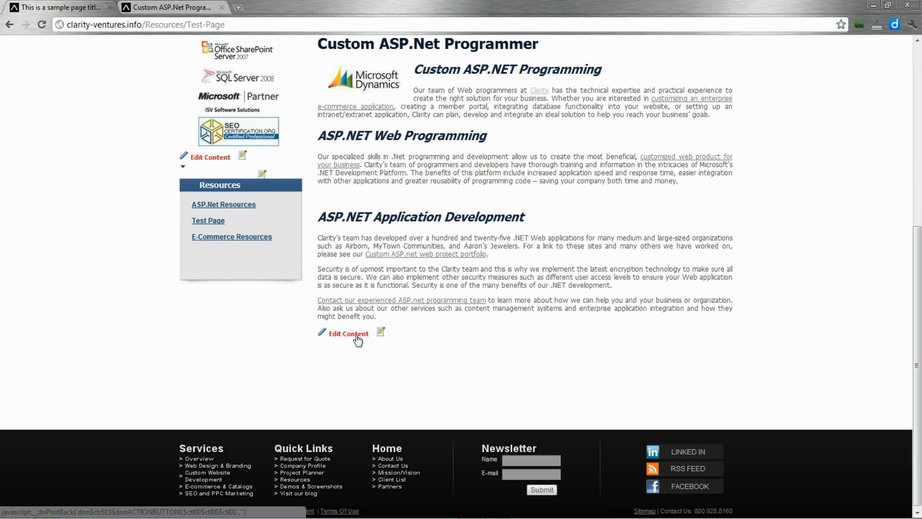
pyautogui.click(347, 334)
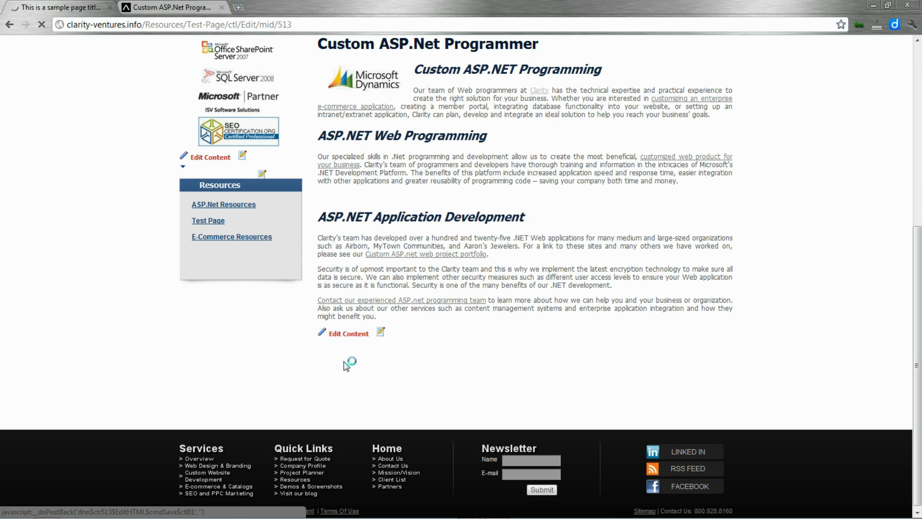